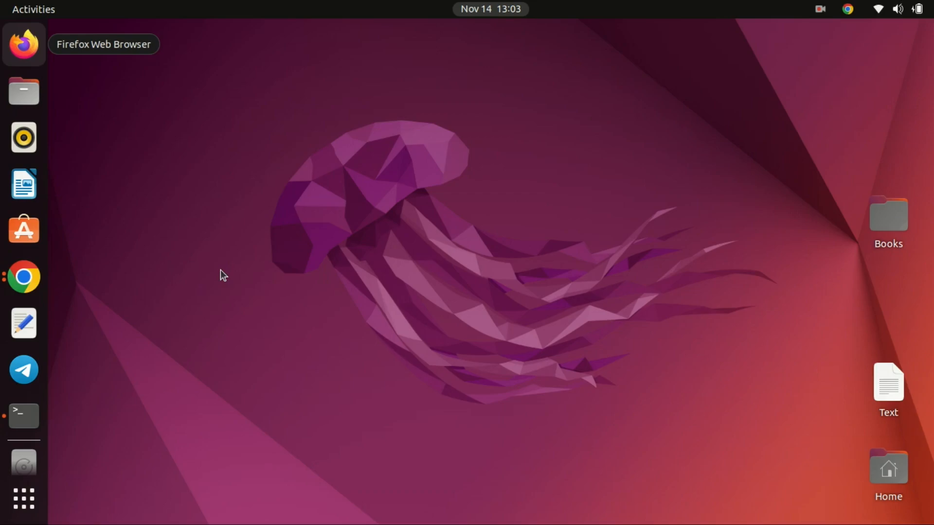
pyautogui.moveTo(24, 276)
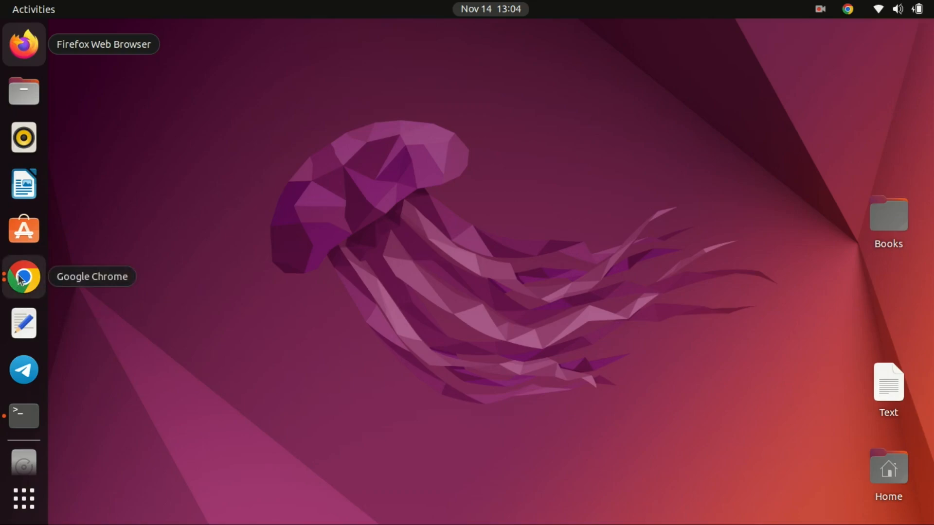
pyautogui.moveTo(255, 317)
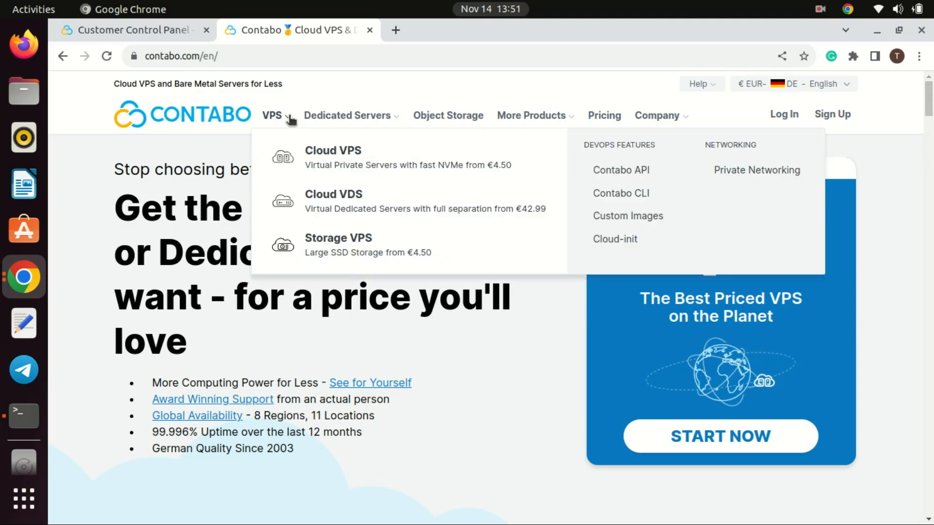
pyautogui.moveTo(337, 253)
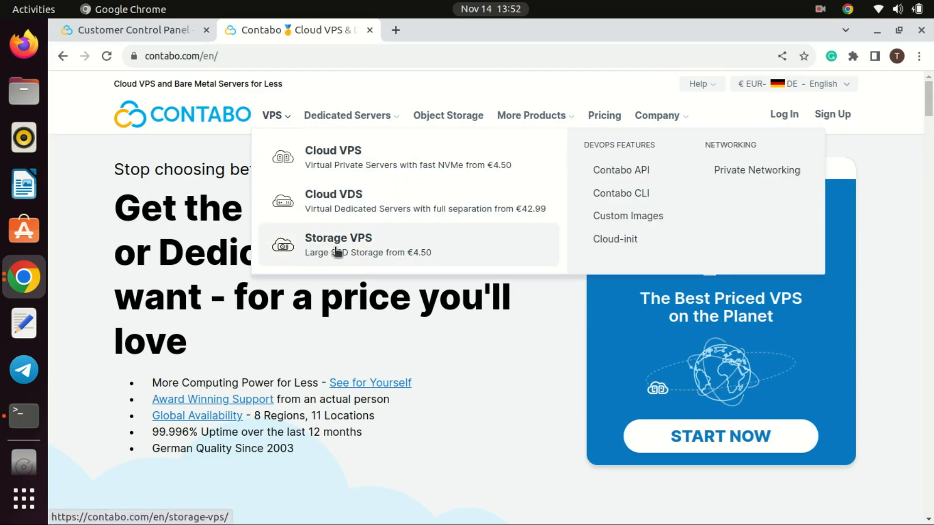
# Open Contabo's Storage VPS plans page and mark the XL plan's 3.2 TB SSD storage
pyautogui.click(339, 245)
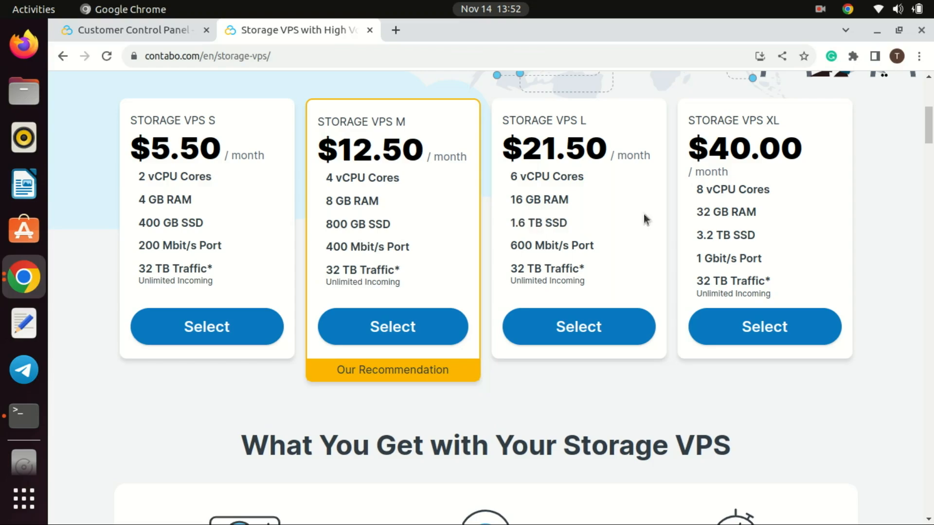
pyautogui.doubleClick(724, 234)
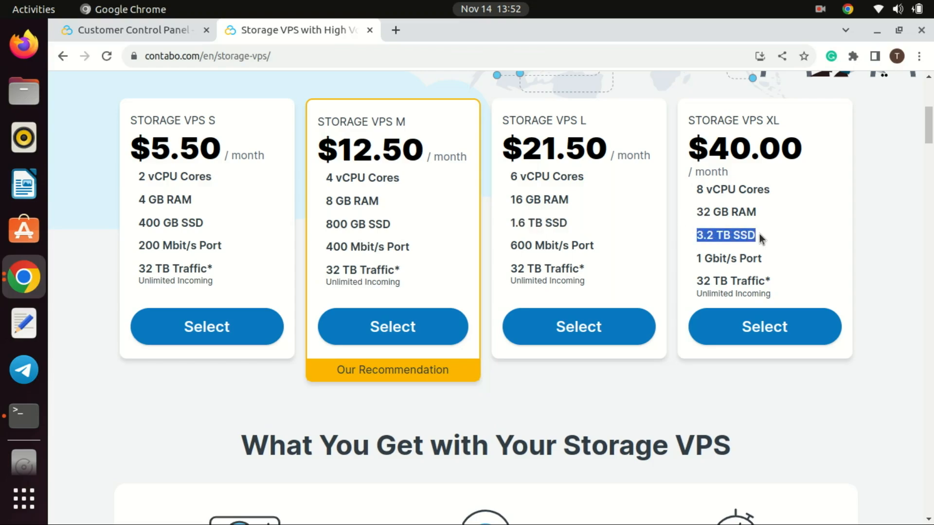
pyautogui.moveTo(887, 285)
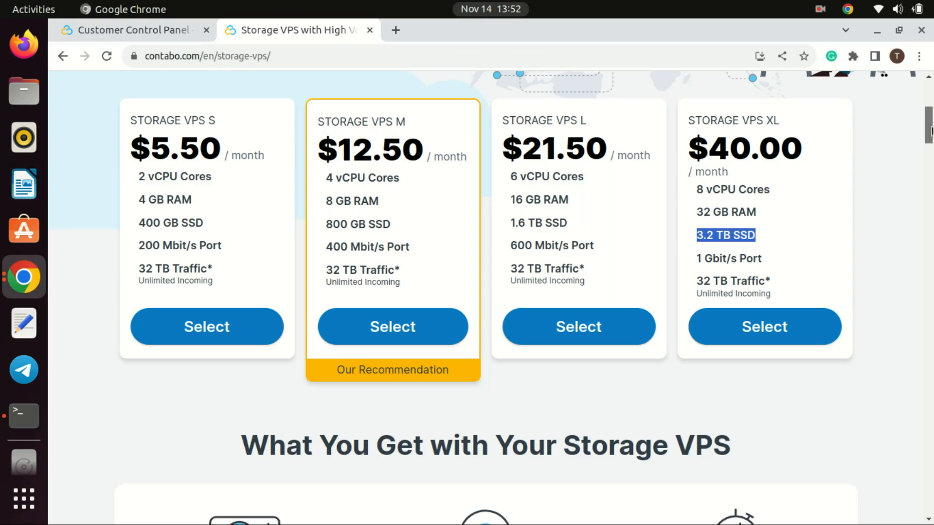
# Scroll down the Storage VPS page to the operating systems, apps and deployment options section
pyautogui.scroll(-3)
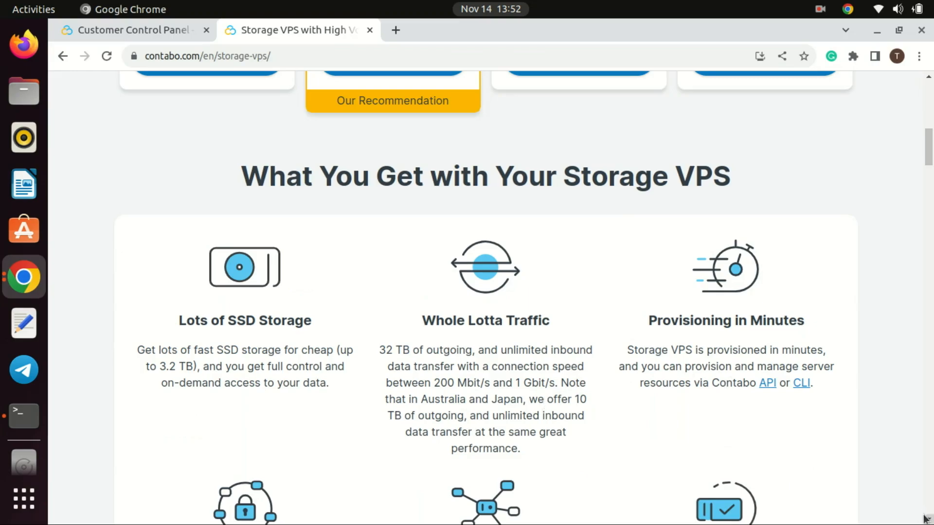
pyautogui.scroll(-3)
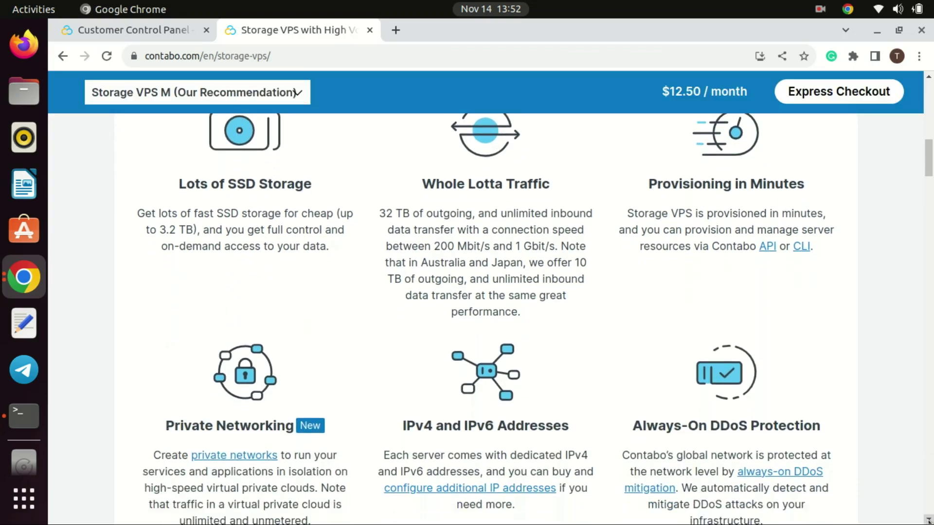
pyautogui.scroll(-3)
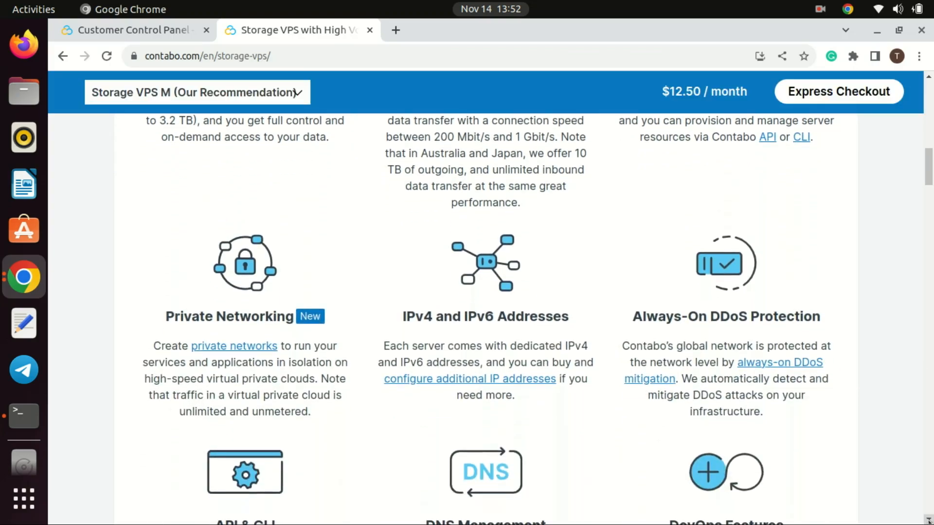
pyautogui.scroll(-3)
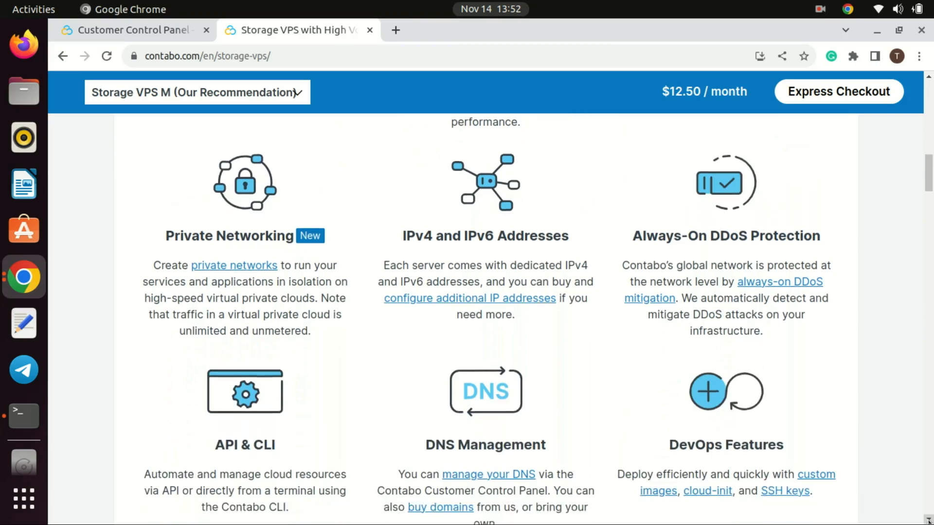
pyautogui.scroll(-3)
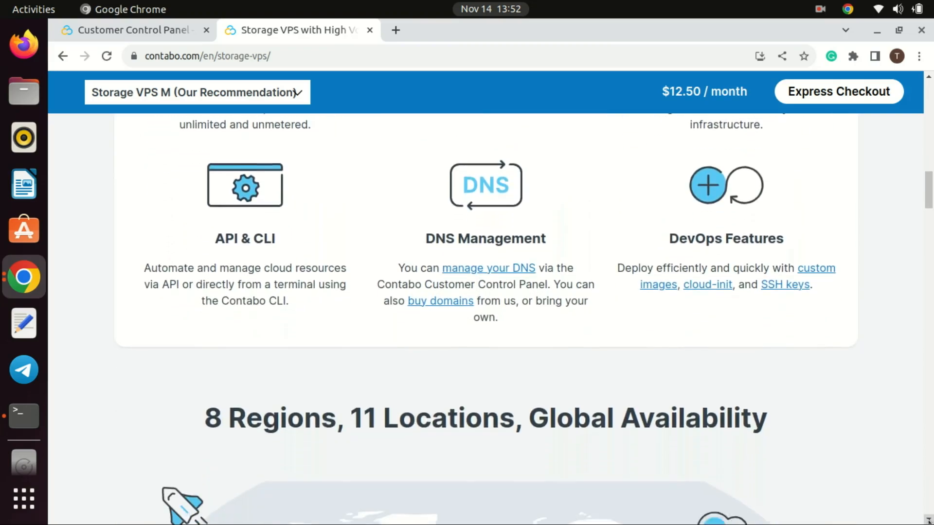
pyautogui.scroll(-3)
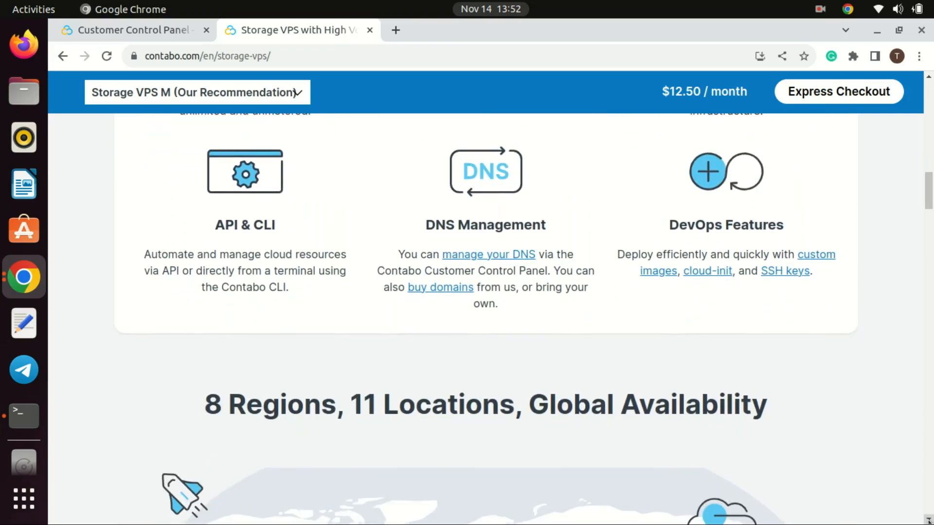
pyautogui.scroll(-3)
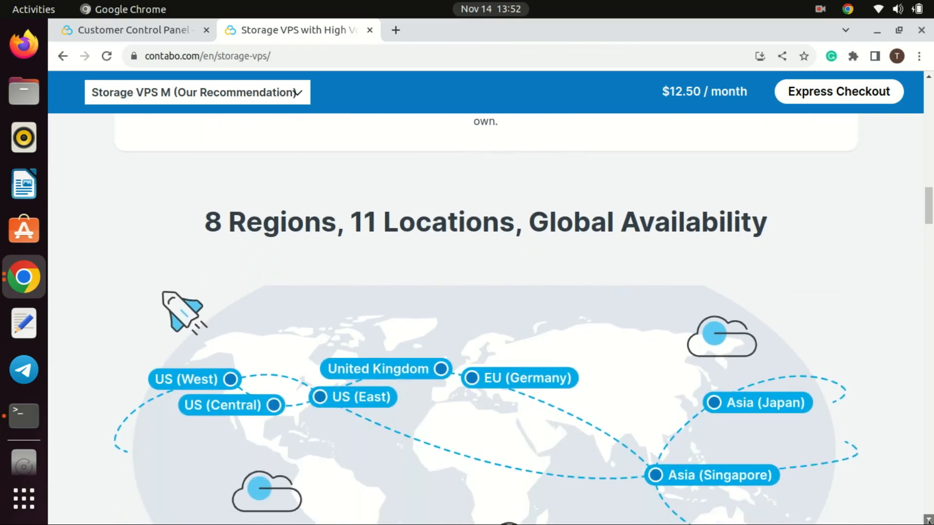
pyautogui.scroll(-3)
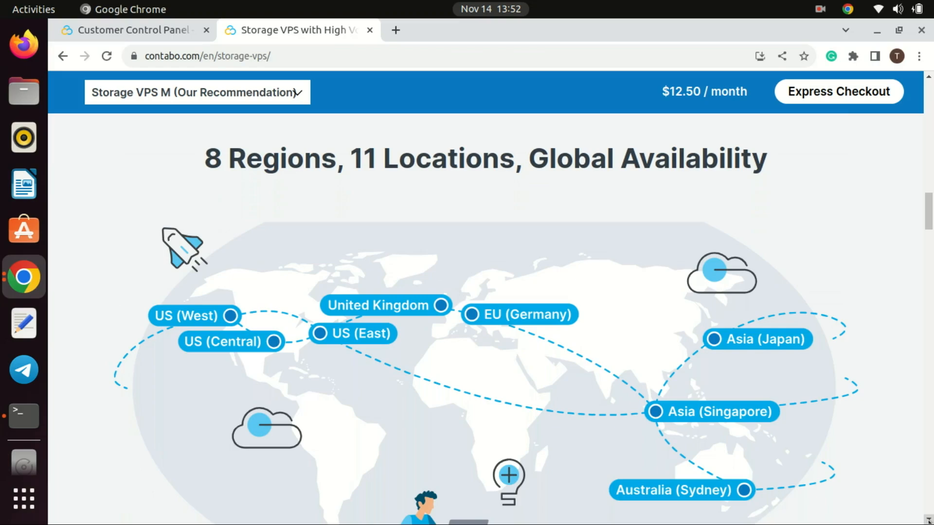
pyautogui.scroll(-3)
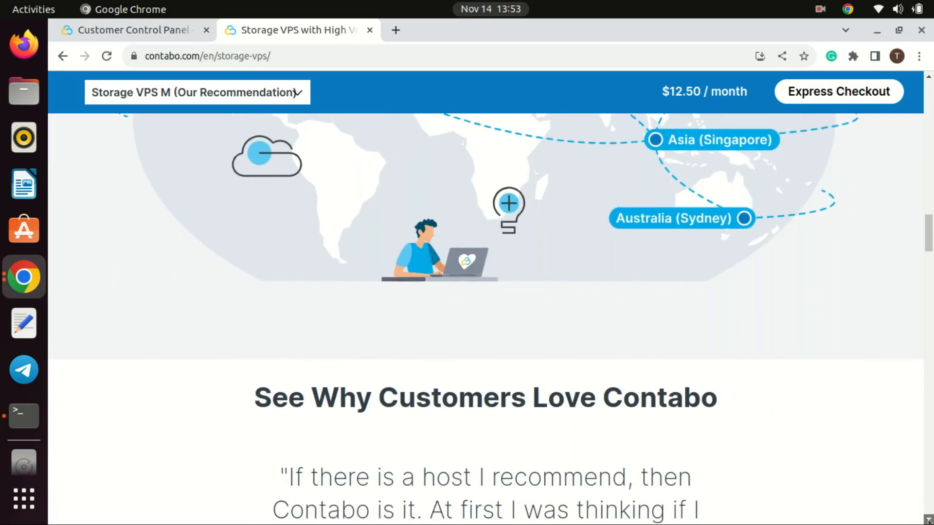
pyautogui.scroll(-3)
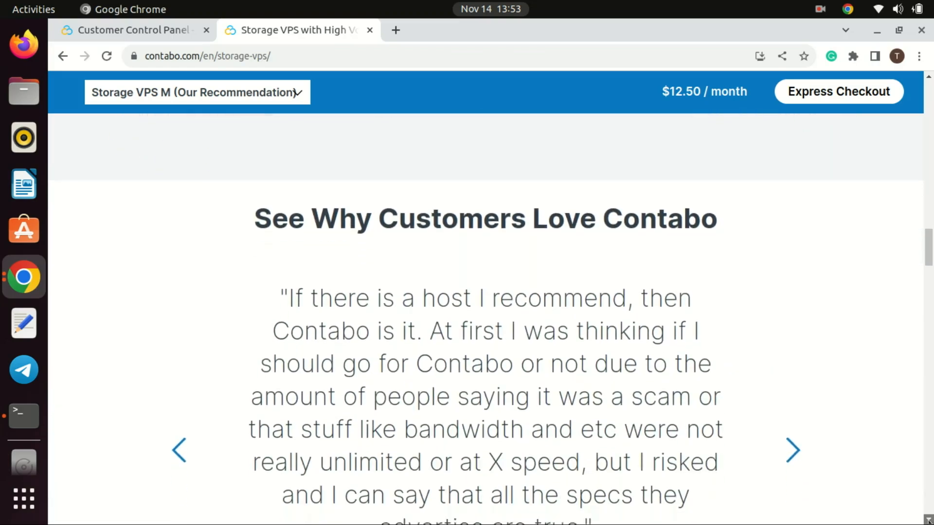
pyautogui.scroll(-3)
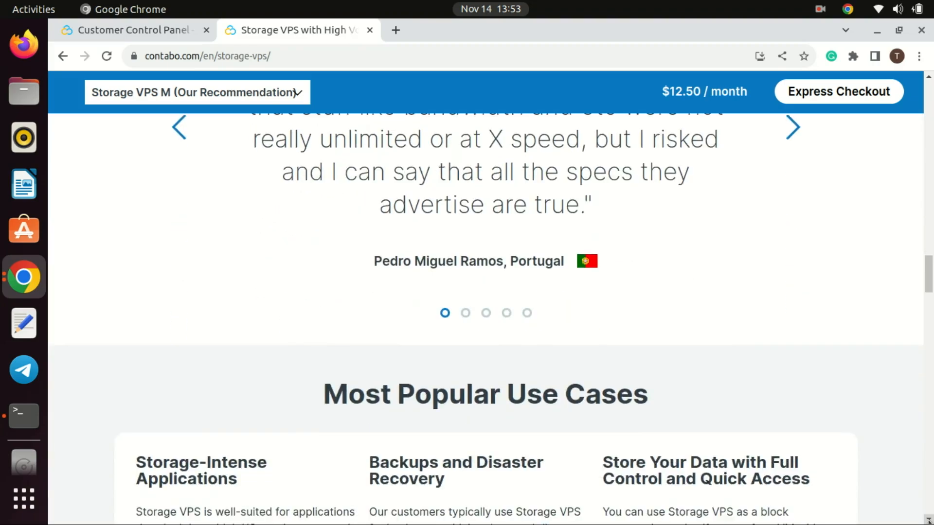
pyautogui.scroll(-3)
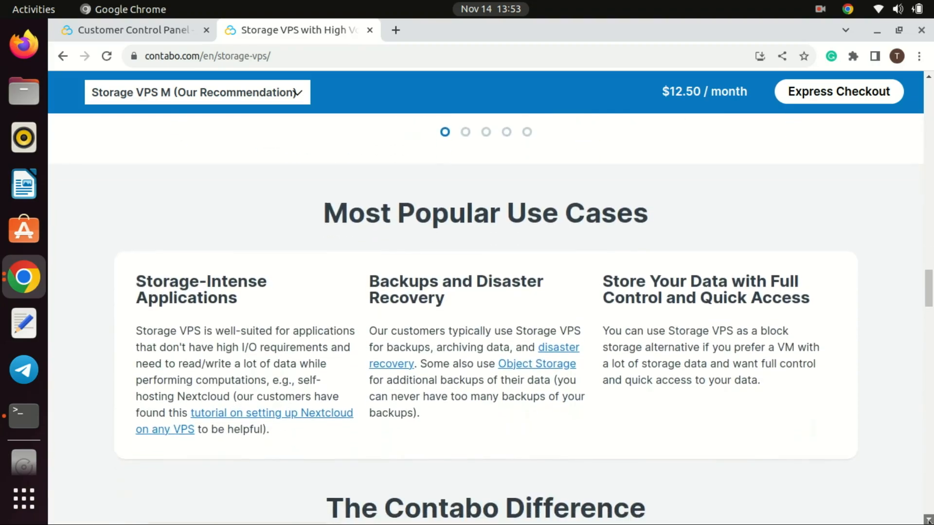
pyautogui.scroll(-3)
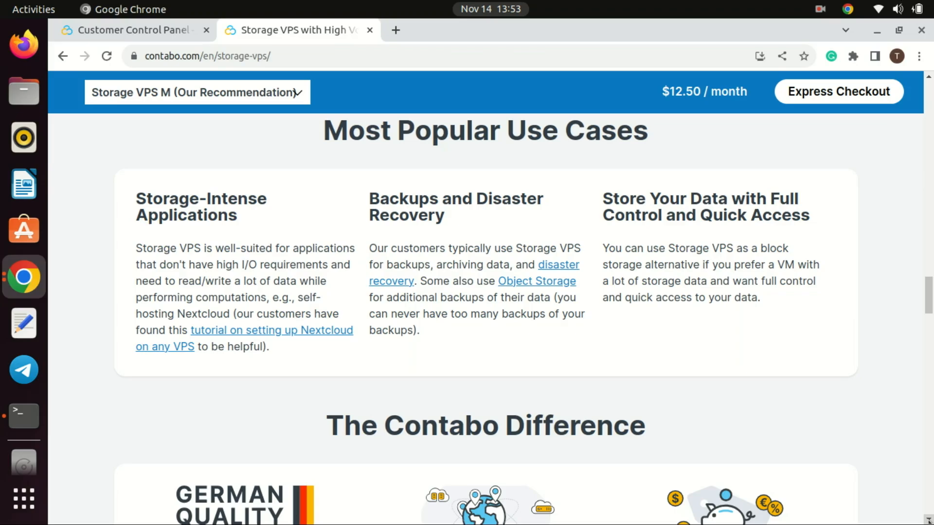
pyautogui.scroll(-3)
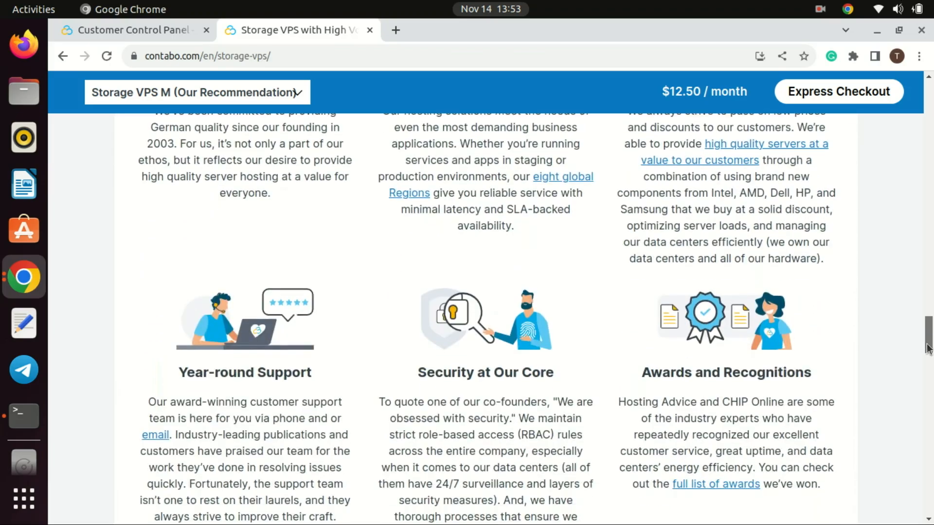
pyautogui.scroll(-3)
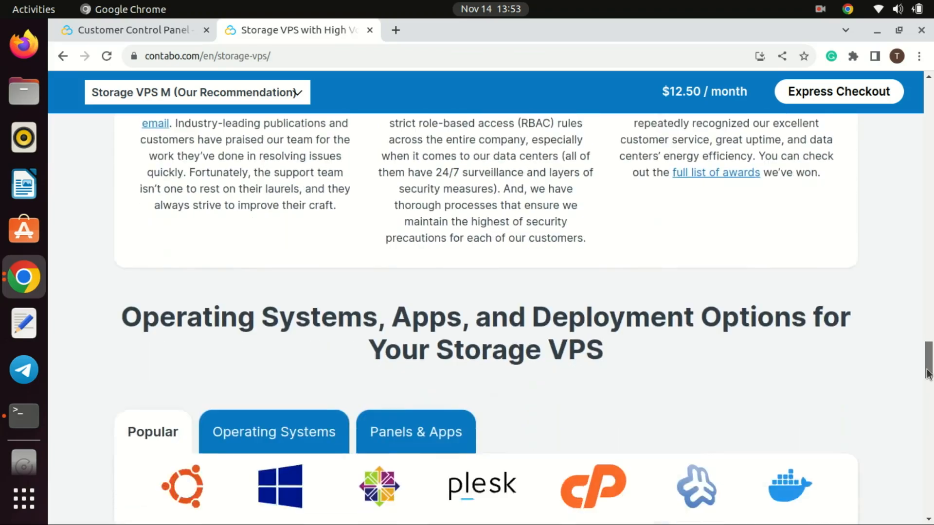
pyautogui.scroll(-3)
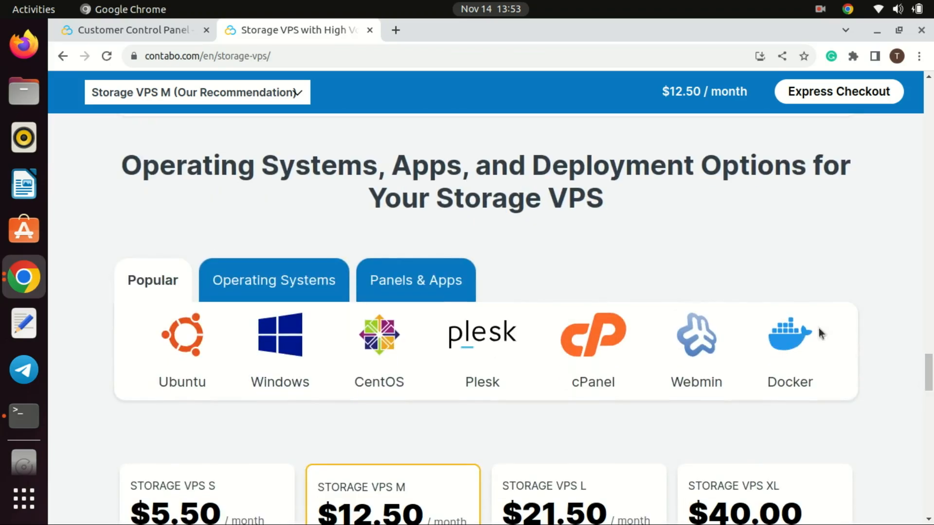
pyautogui.moveTo(220, 343)
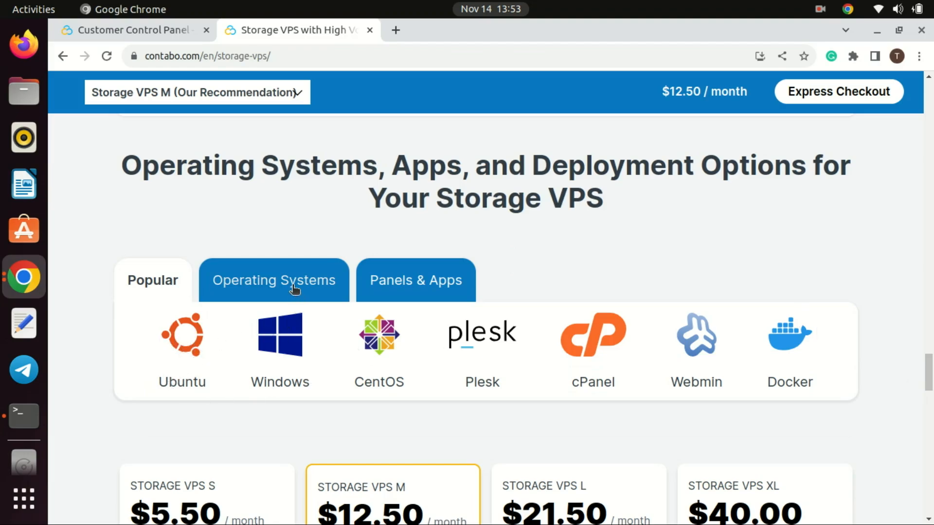
# View the supported operating systems and the Panels & Apps list including Docker, then move to the control panel
pyautogui.click(274, 280)
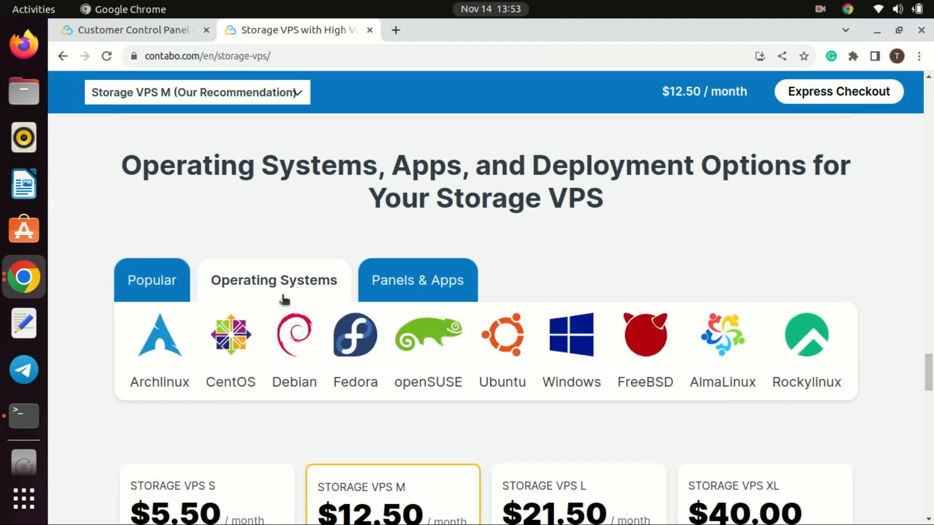
pyautogui.moveTo(155, 366)
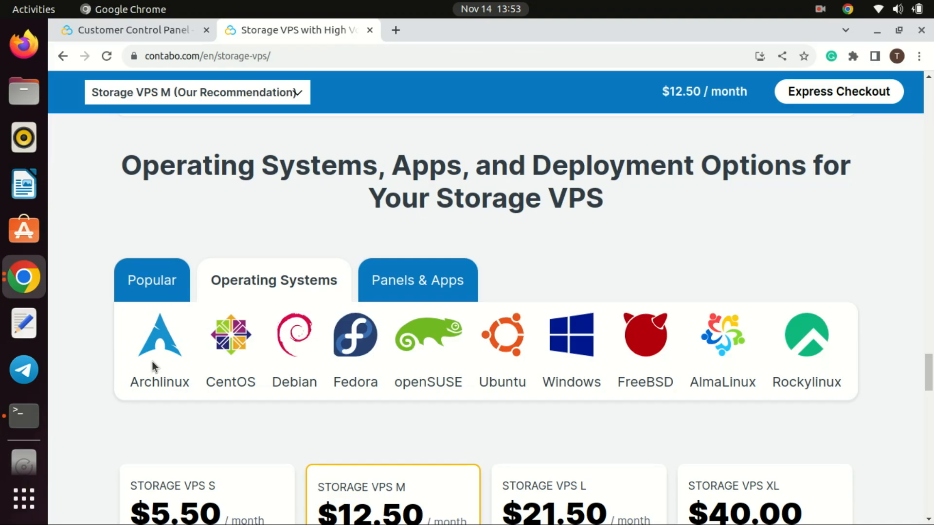
pyautogui.moveTo(230, 355)
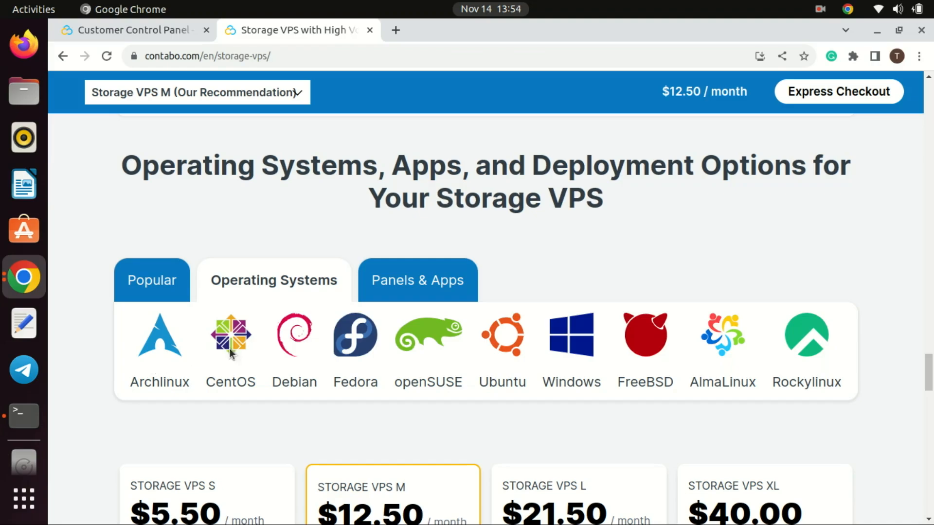
pyautogui.click(414, 280)
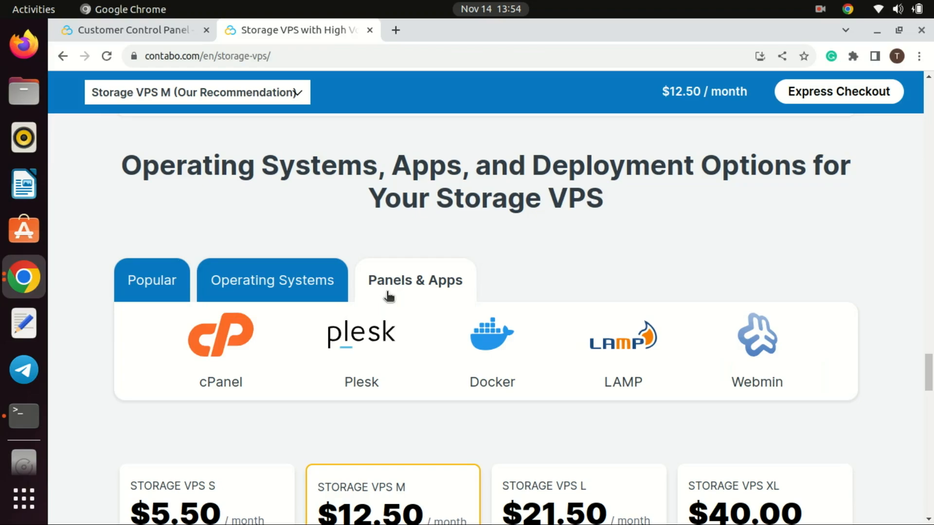
pyautogui.moveTo(521, 368)
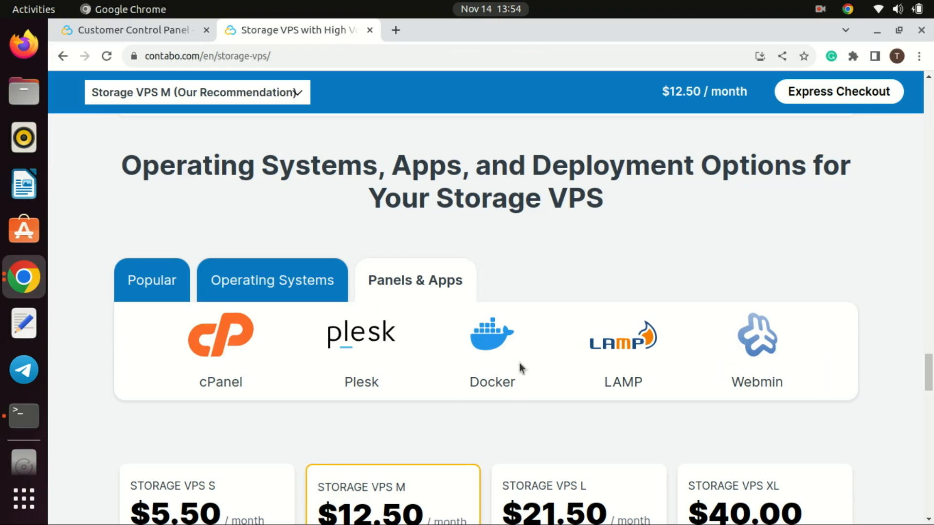
pyautogui.moveTo(493, 343)
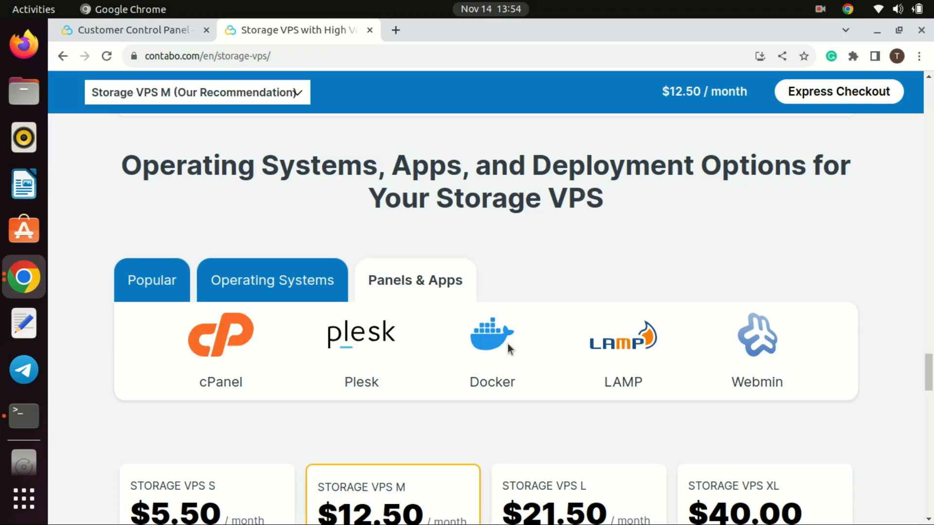
pyautogui.click(131, 29)
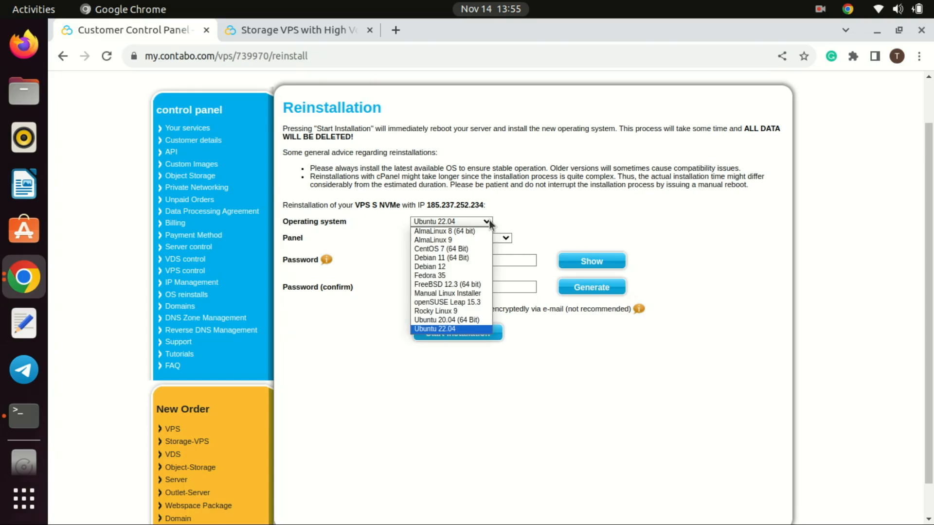
# Choose Ubuntu 22.04 as the reinstallation operating system and leave for the terminal
pyautogui.click(506, 237)
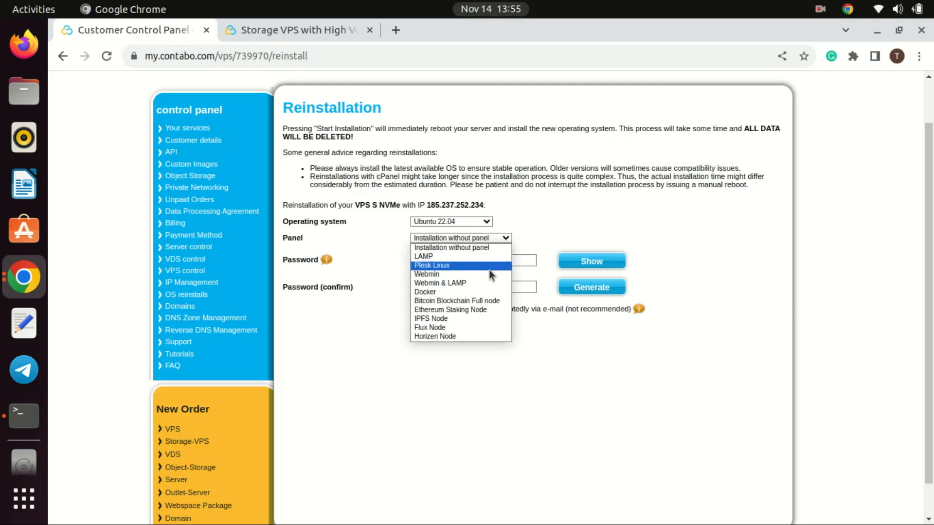
pyautogui.click(23, 416)
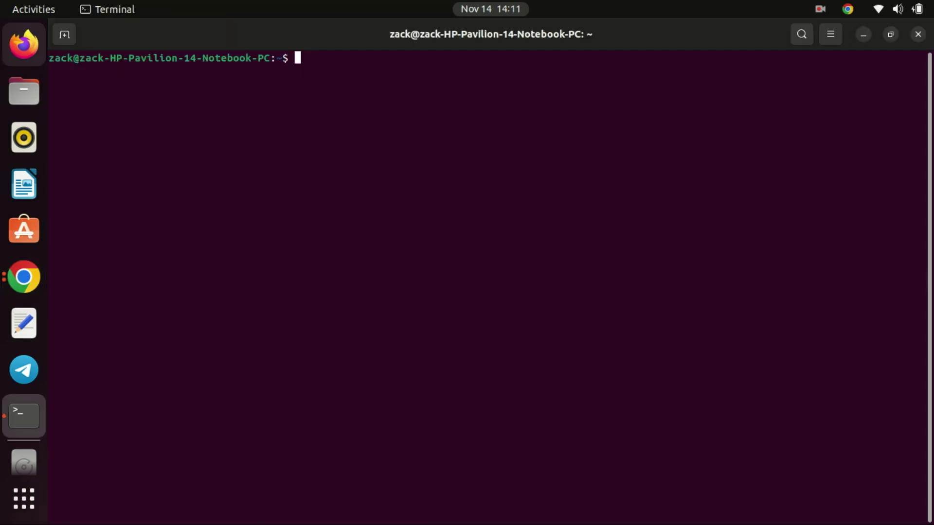
pyautogui.write('ssh root@185.237.252.234')
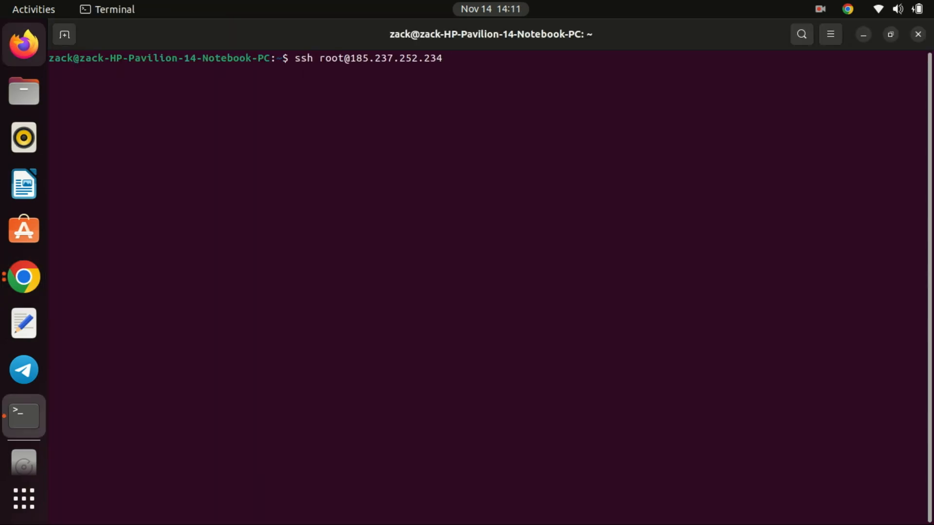
pyautogui.press('Return')
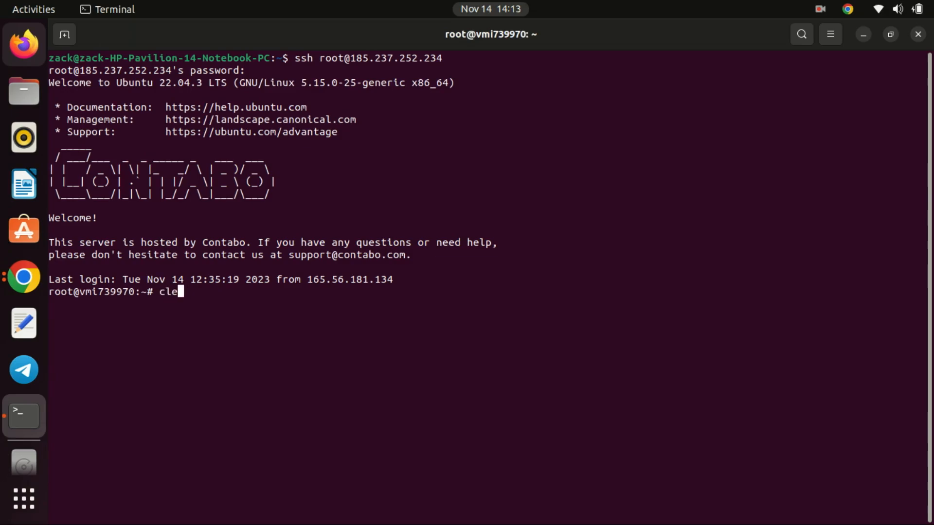
pyautogui.press('Return')
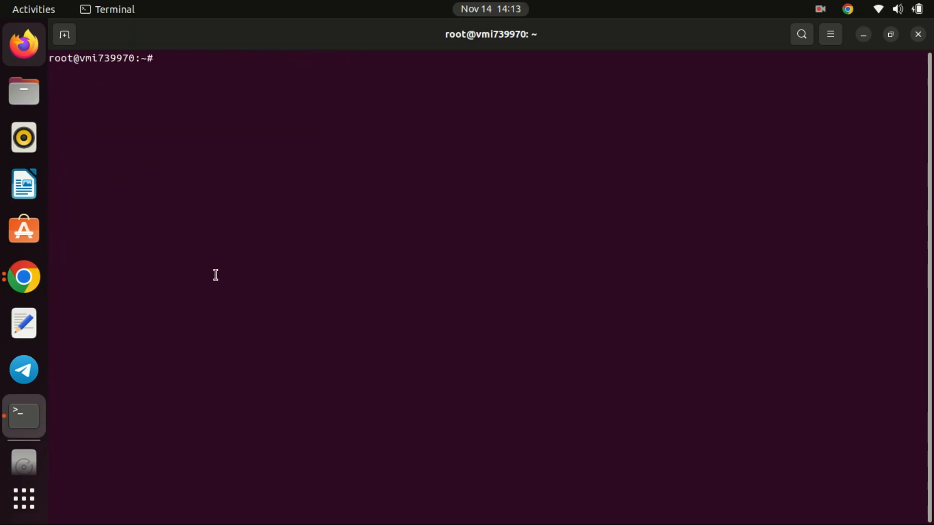
pyautogui.write('addue')
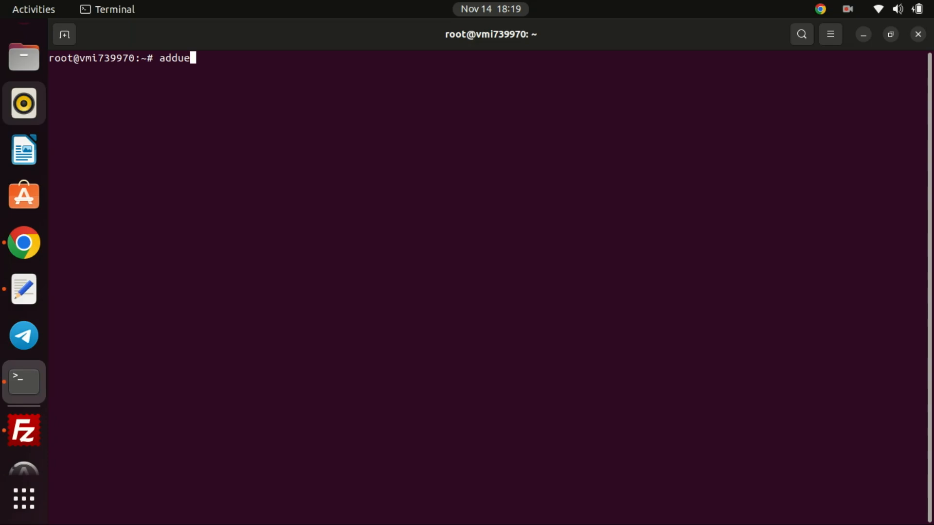
# Run adduser for the user zack, accept the default details and confirm with y
pyautogui.write('ser zack')
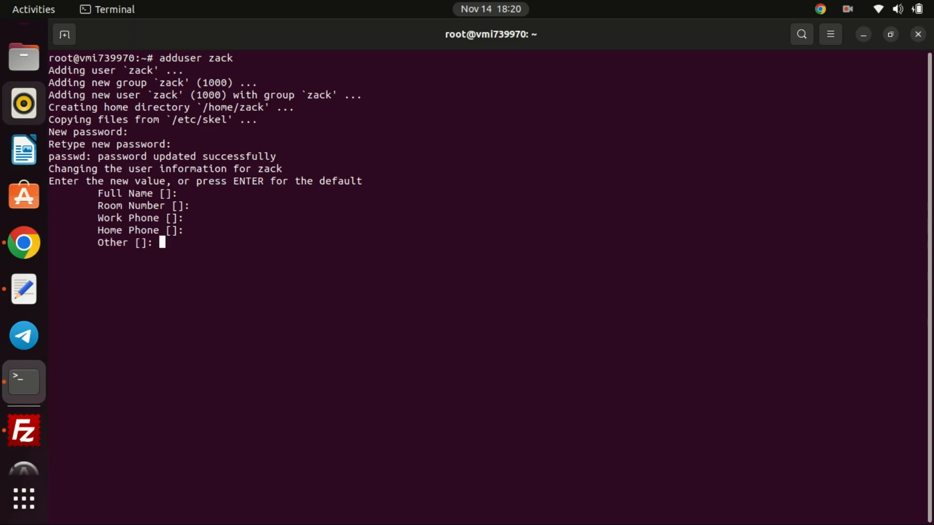
pyautogui.press('Return')
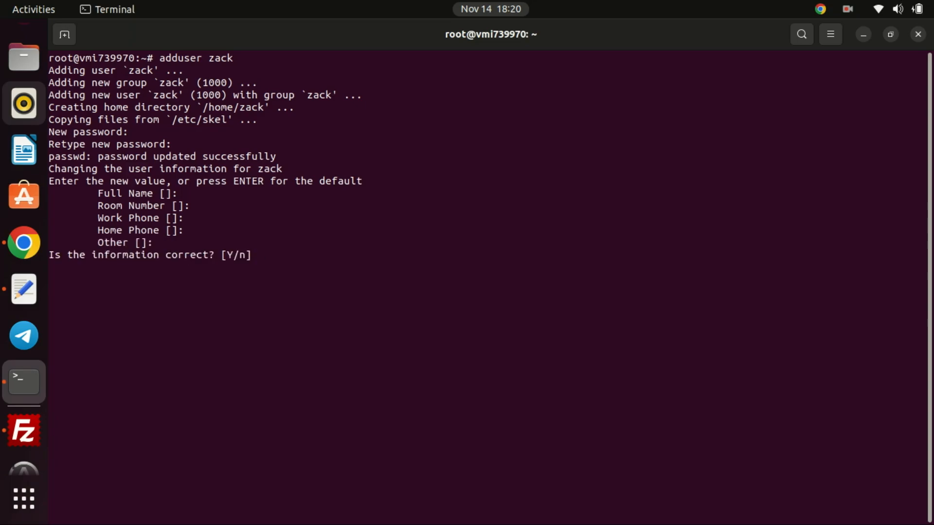
pyautogui.write('y')
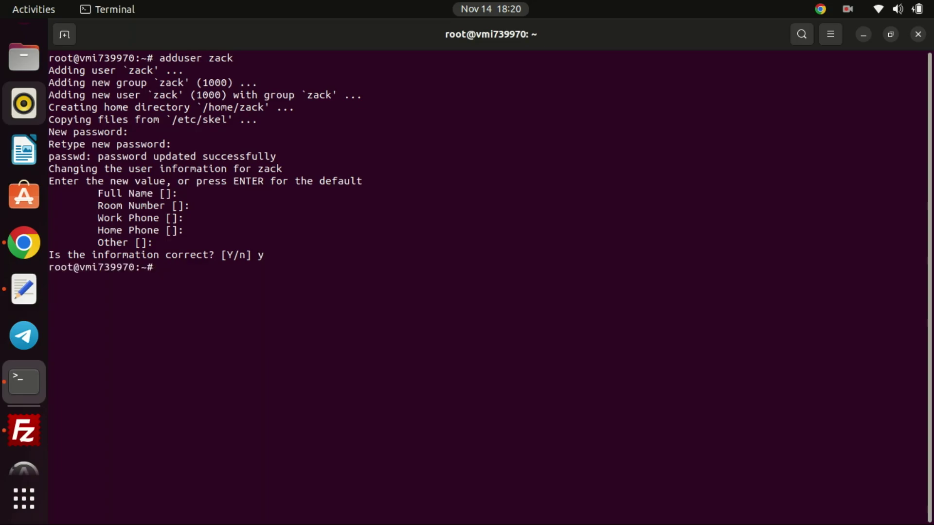
pyautogui.write('v')
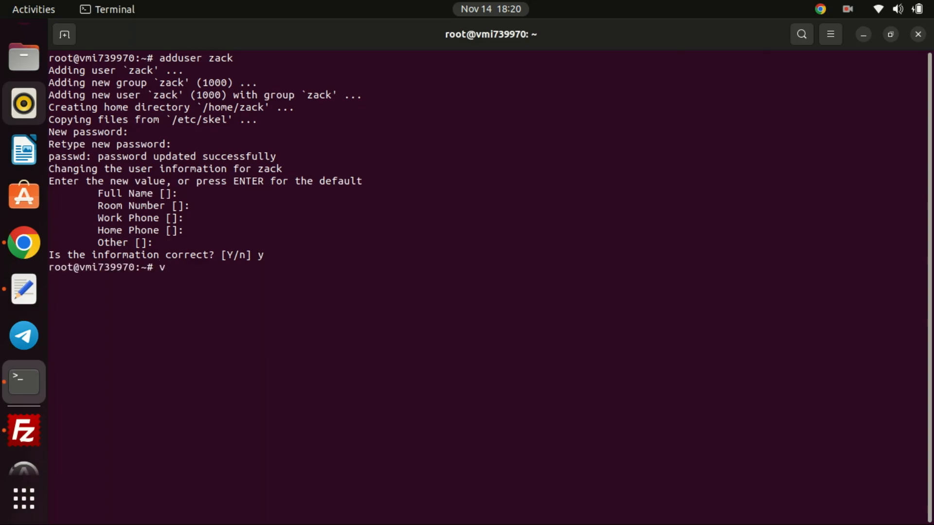
pyautogui.write('isi')
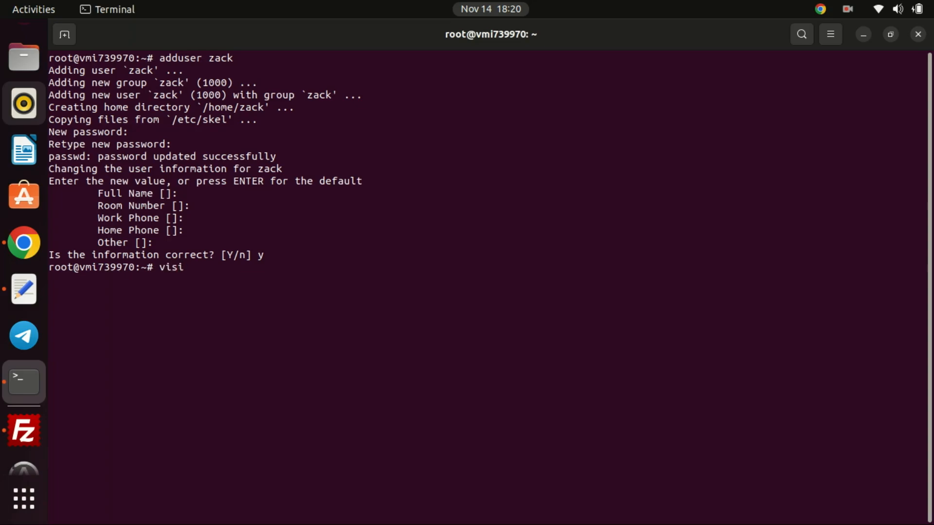
pyautogui.write('u')
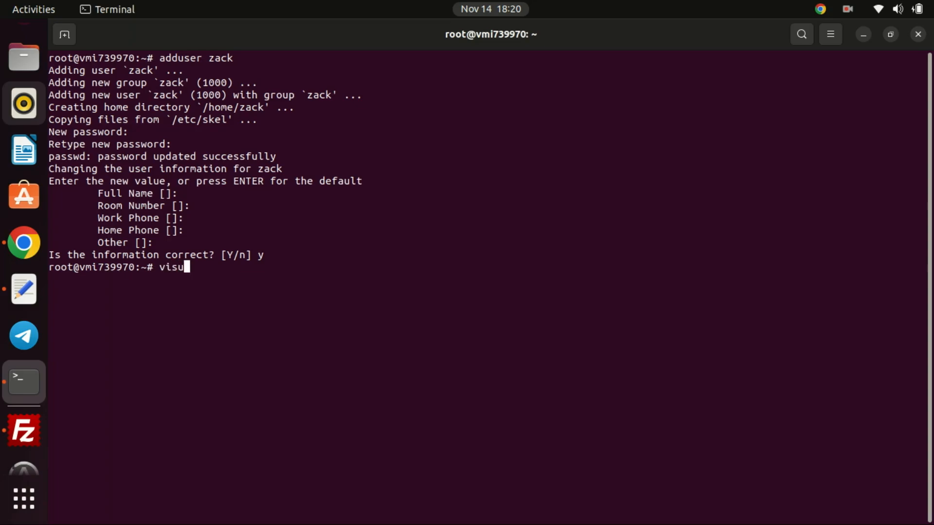
# In visudo, add a 'zack ALL=(ALL:ALL) ALL' line below root's and save the sudoers file
pyautogui.write('do')
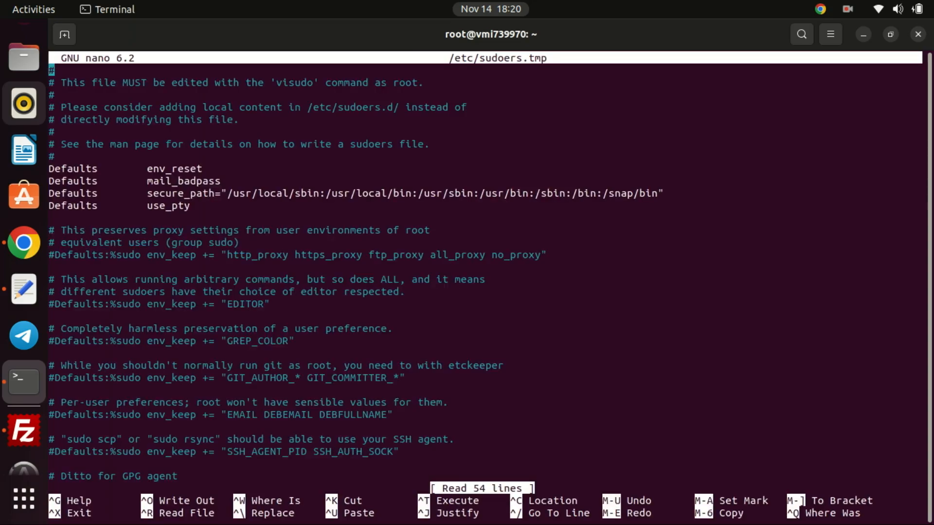
pyautogui.scroll(-3)
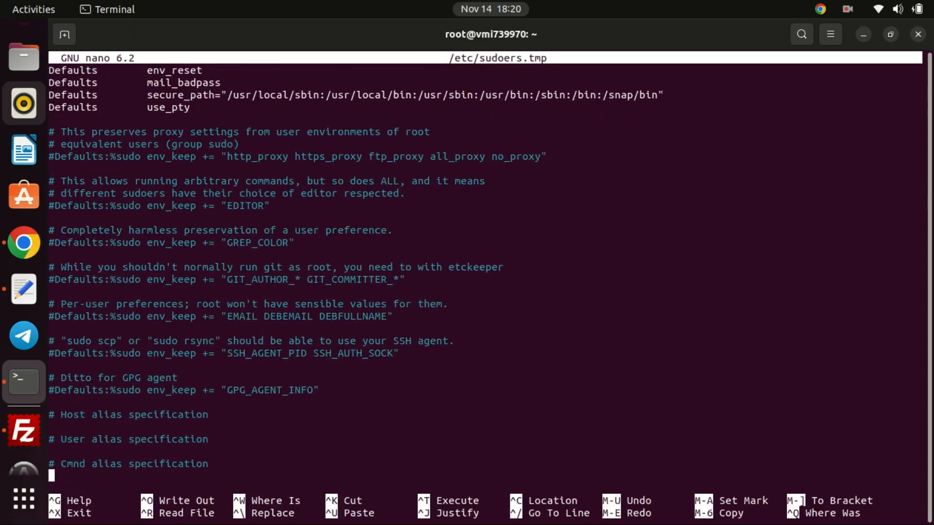
pyautogui.scroll(-3)
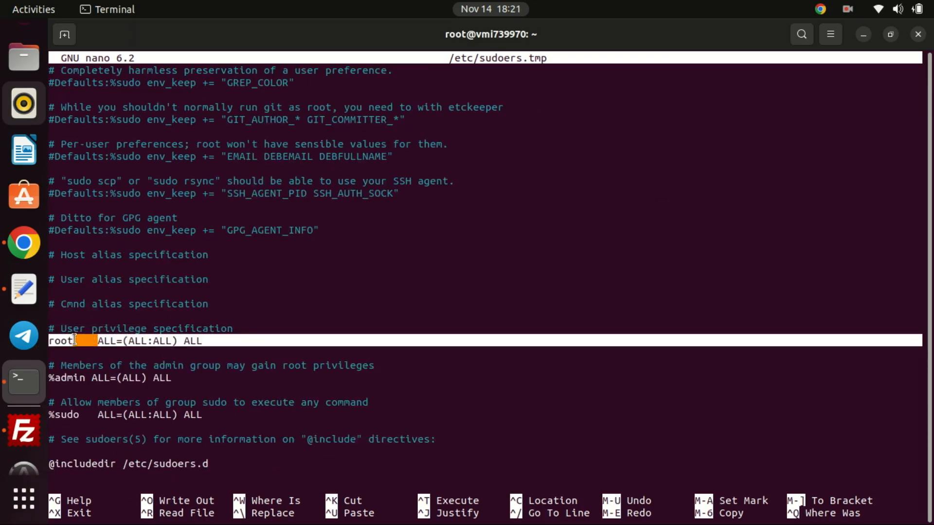
pyautogui.moveTo(226, 342)
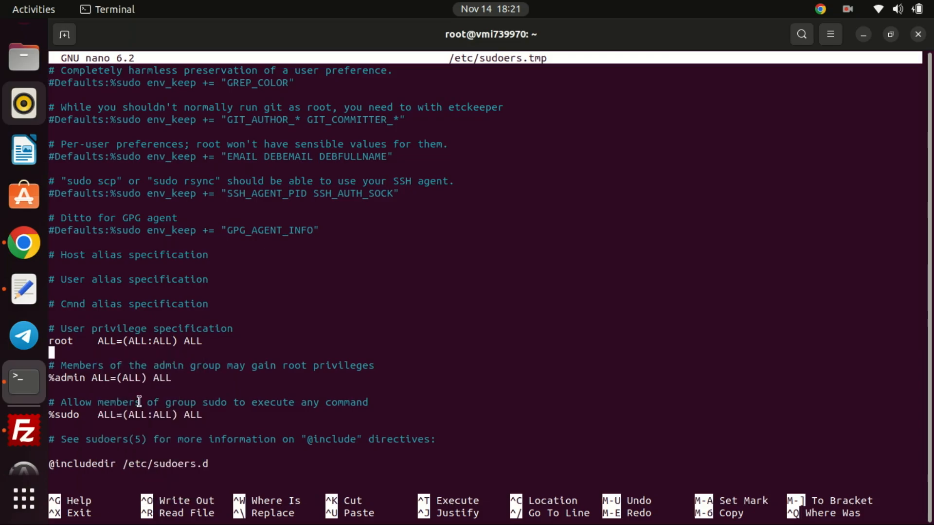
pyautogui.write('root\tALL=(ALL:ALL) ALL')
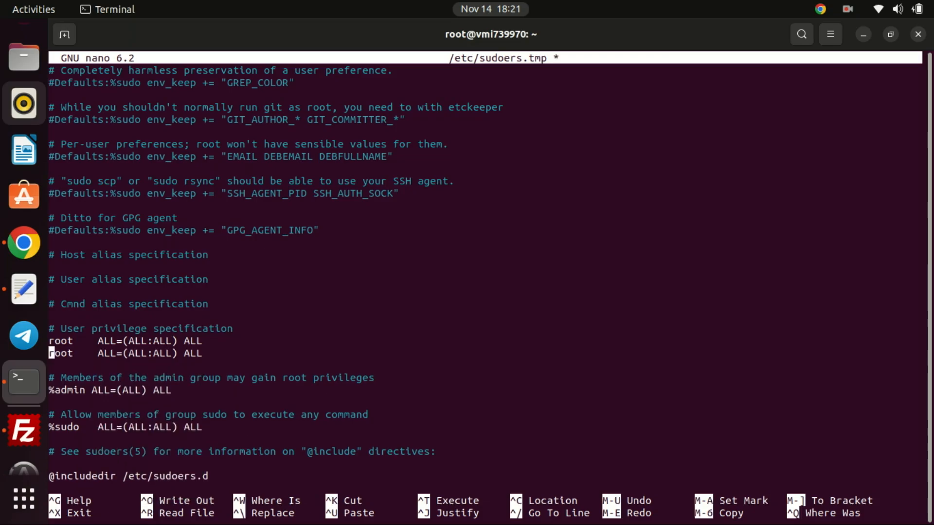
pyautogui.press('Delete')
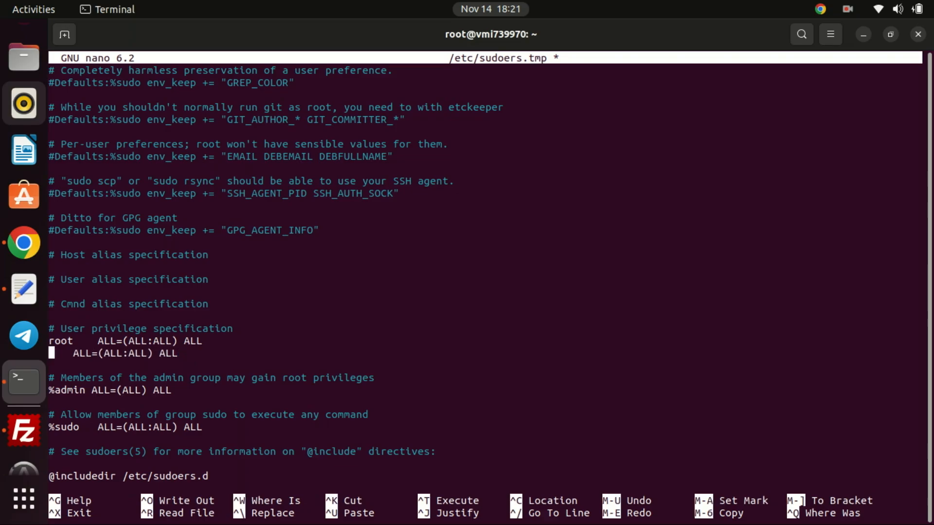
pyautogui.write('zack')
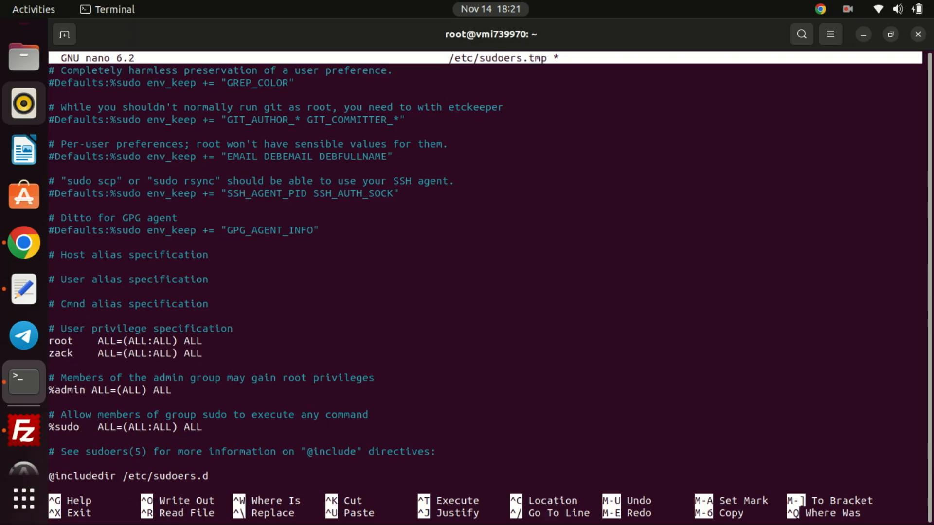
pyautogui.moveTo(24, 290)
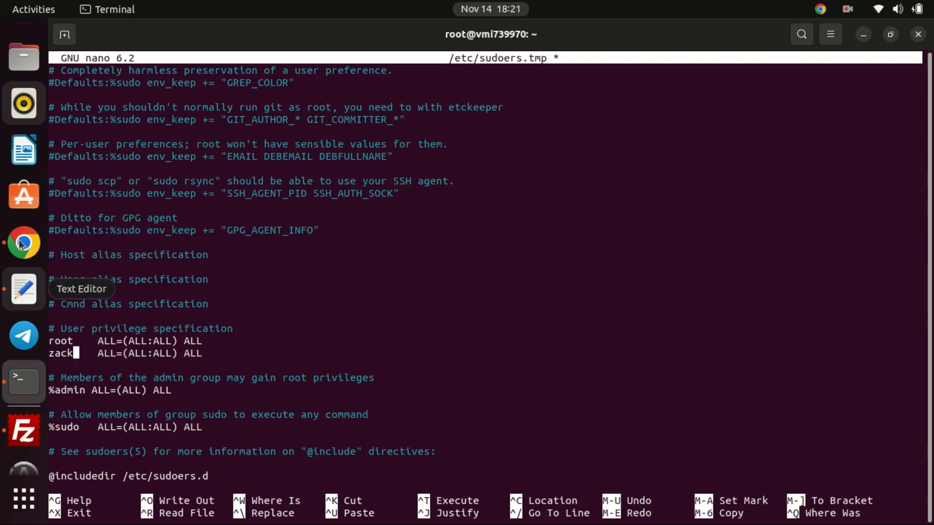
pyautogui.press('ctrl+x')
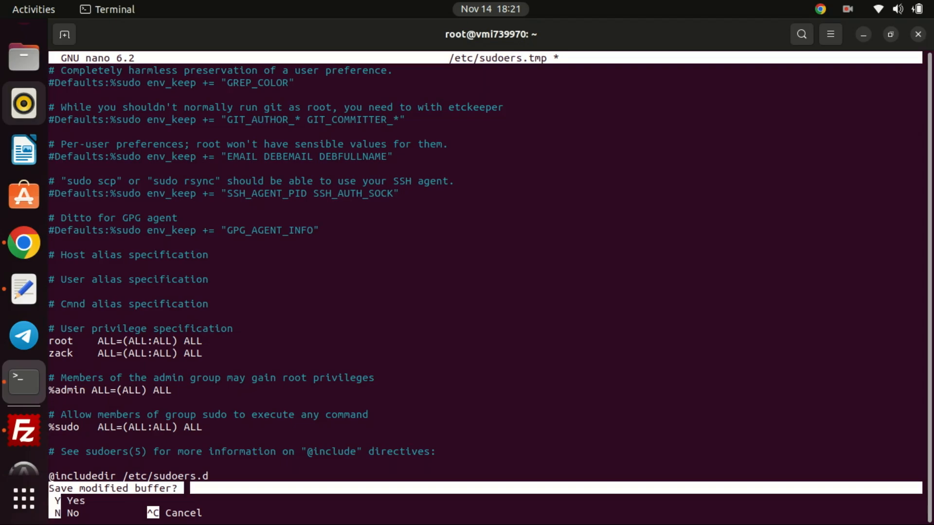
pyautogui.press('y')
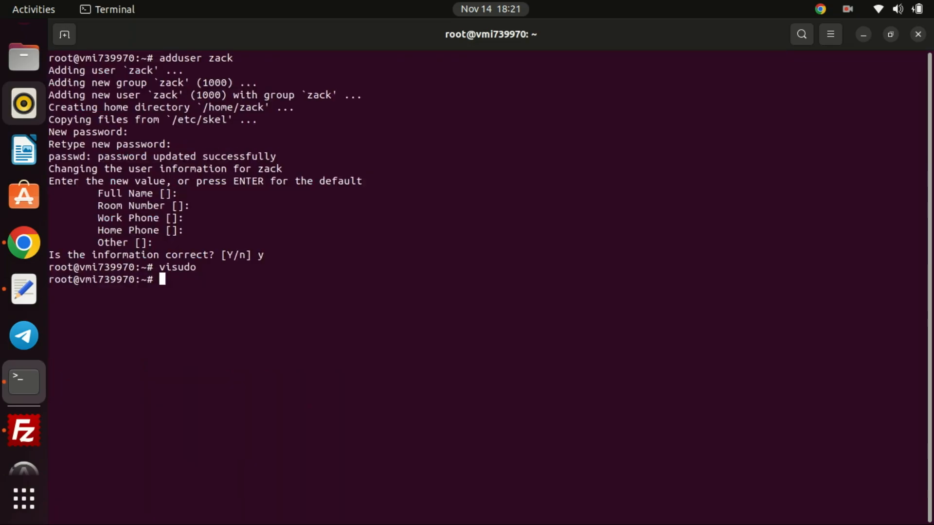
# Switch to the zack user and enter the sudo curl command downloading docker-compose to /usr/local/bin
pyautogui.write('su zac')
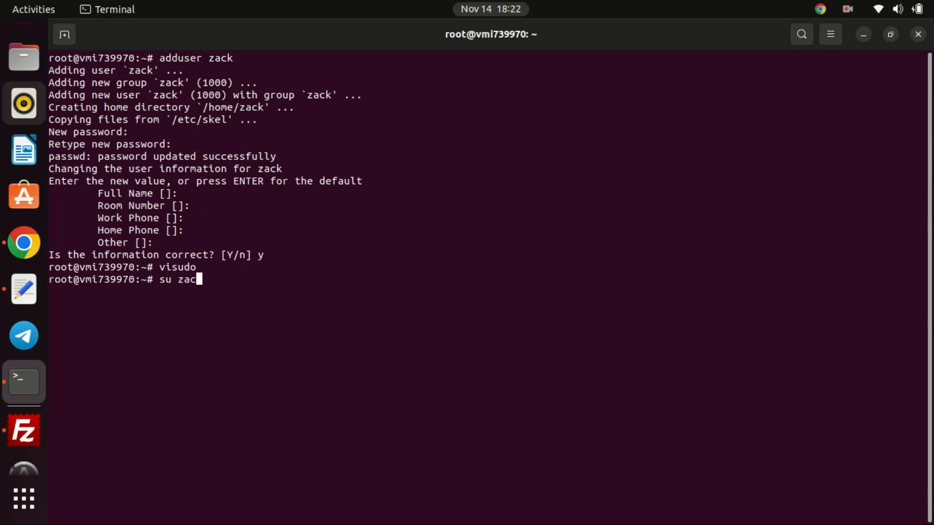
pyautogui.press('Return')
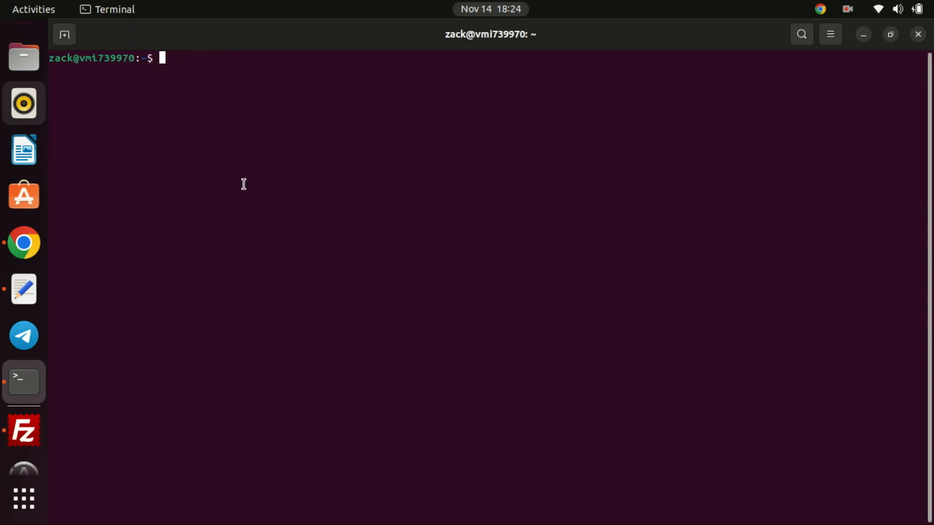
pyautogui.write('sudo curl -L "https://github.com/docker/compose/releases/latest/download/docker-compose-linux-$(uname -m)" -o /usr/local/bin/docker-compose')
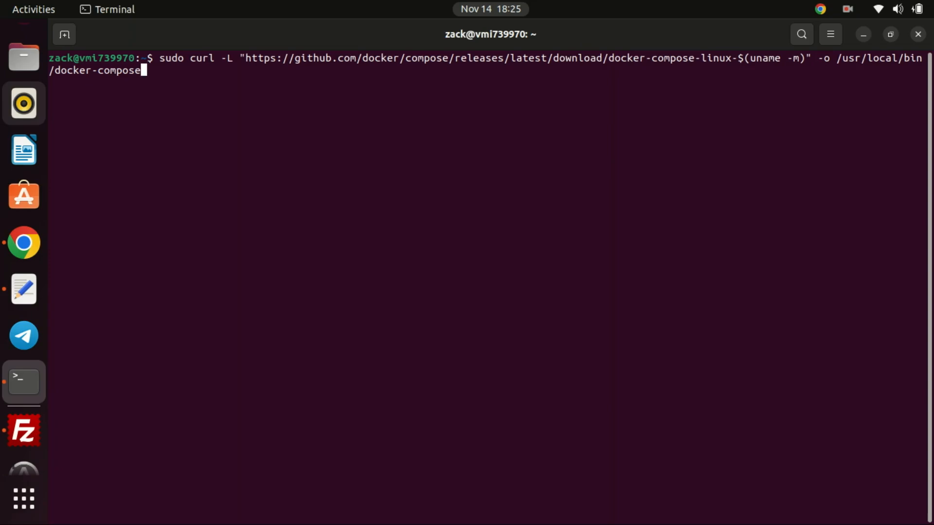
# Download docker-compose, chmod +x it, create and enter a jellyfin folder and start nano docker-compose.yaml
pyautogui.press('Return')
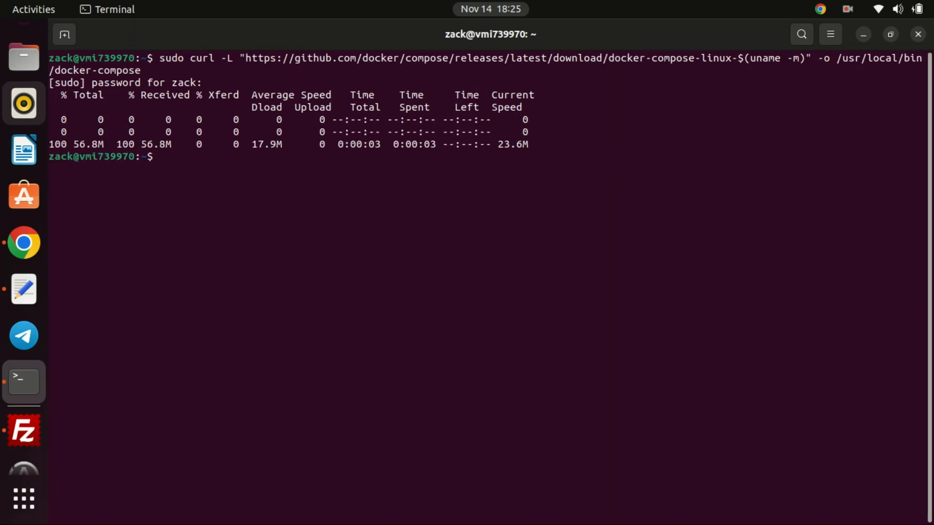
pyautogui.rightClick(218, 198)
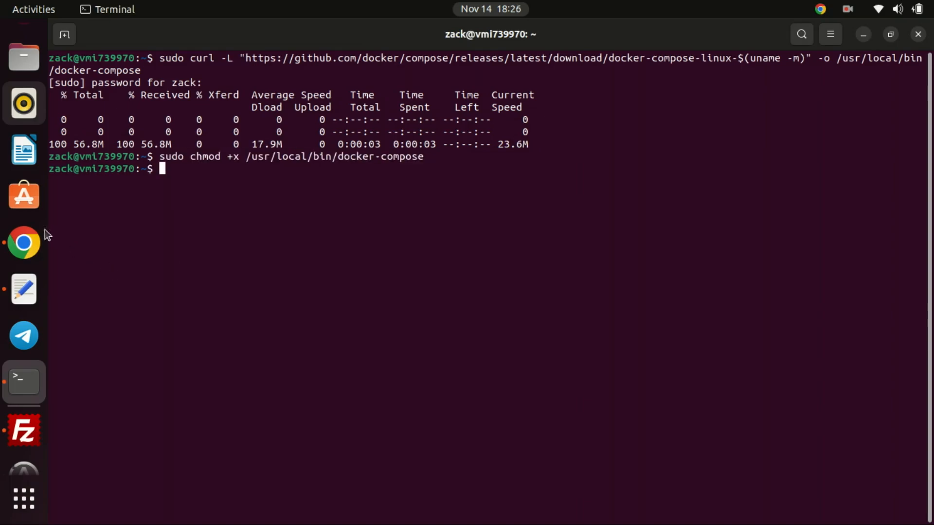
pyautogui.write('mkdir jellyfin')
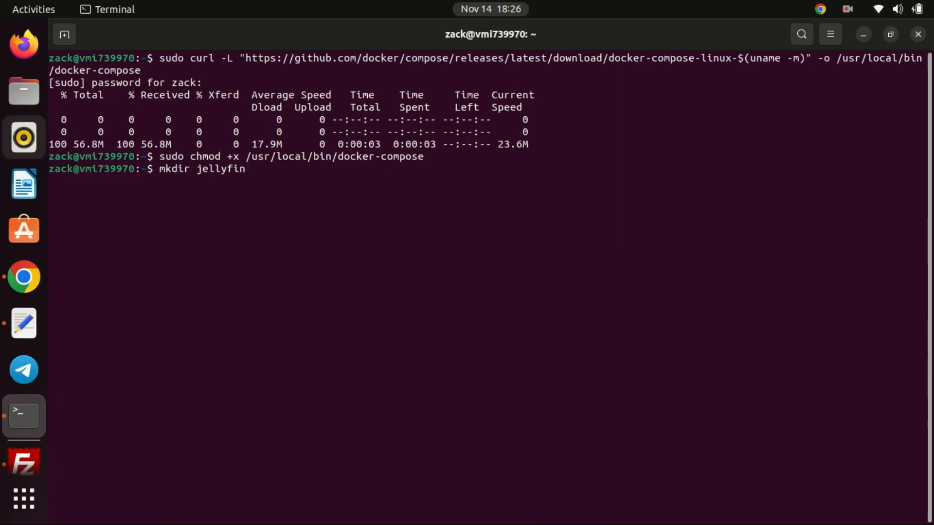
pyautogui.write('cd jellyfin')
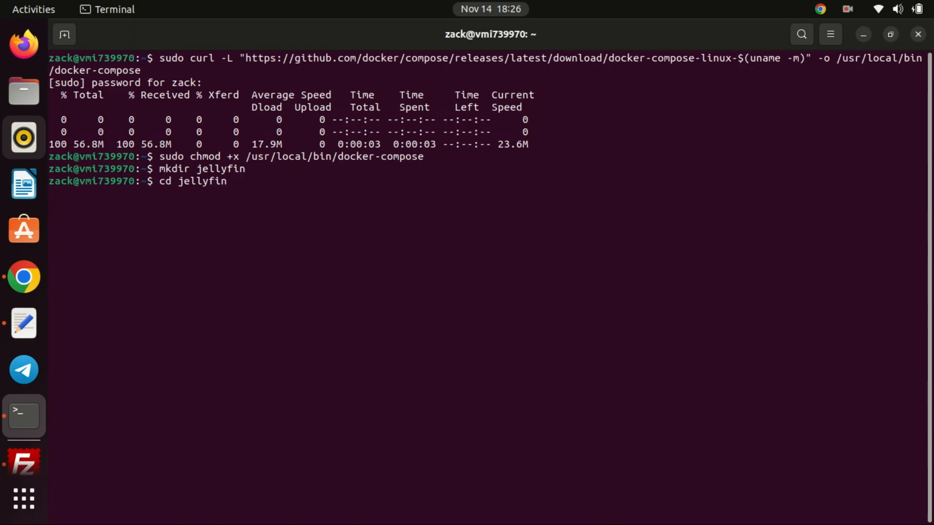
pyautogui.write('nano docker-compose.yaml')
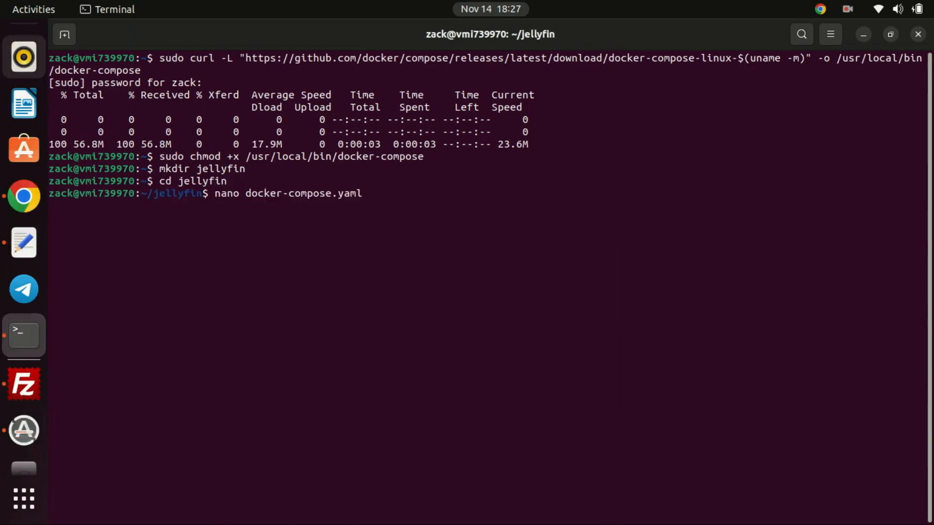
# Paste the Jellyfin compose config in nano with port 8096 and media volume /home/zack/media
pyautogui.press('Return')
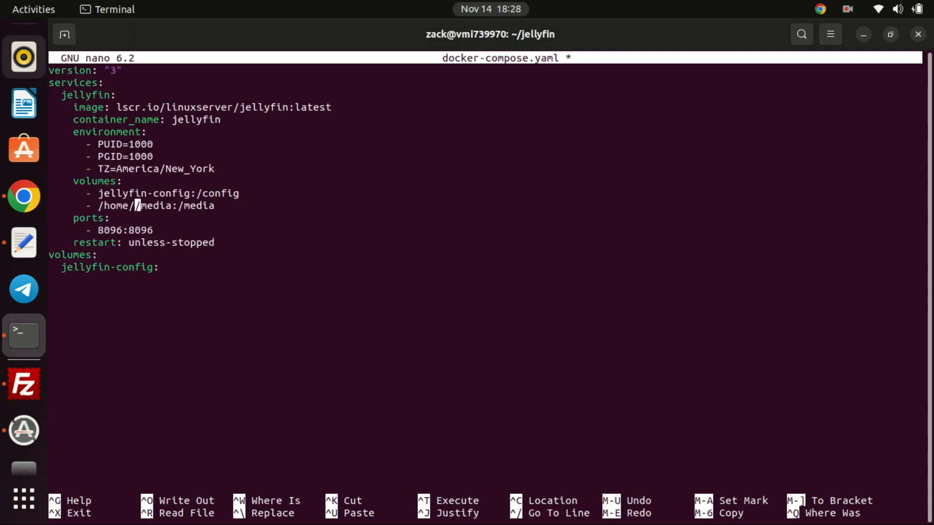
pyautogui.write('zack')
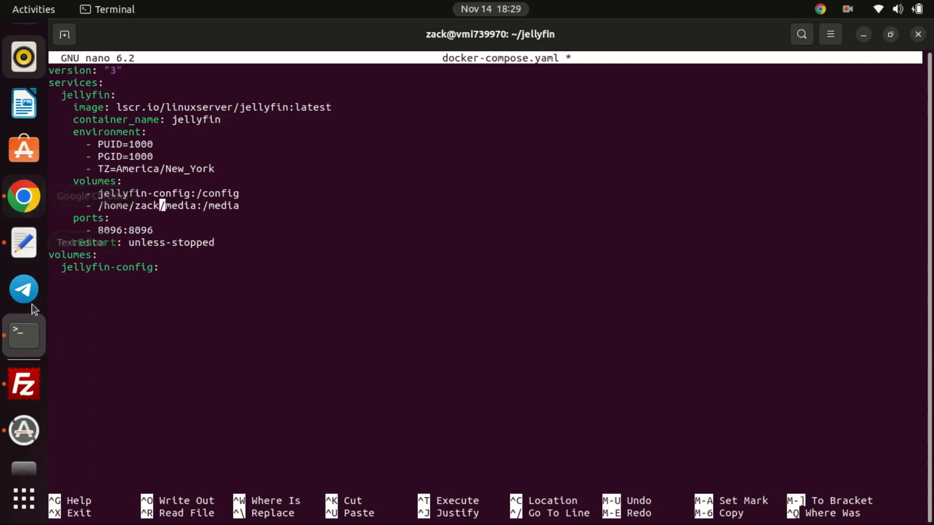
# Create a media folder in the remote home directory /home/zack
pyautogui.click(23, 384)
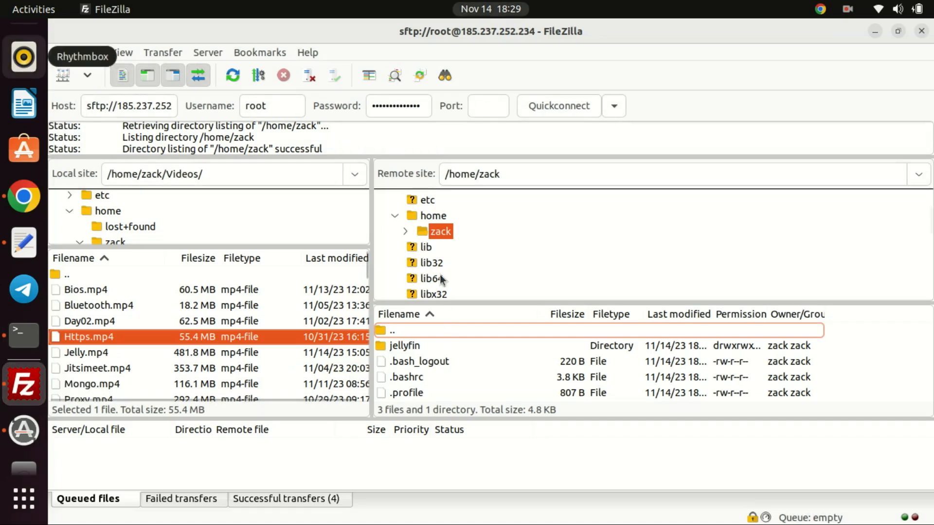
pyautogui.rightClick(418, 361)
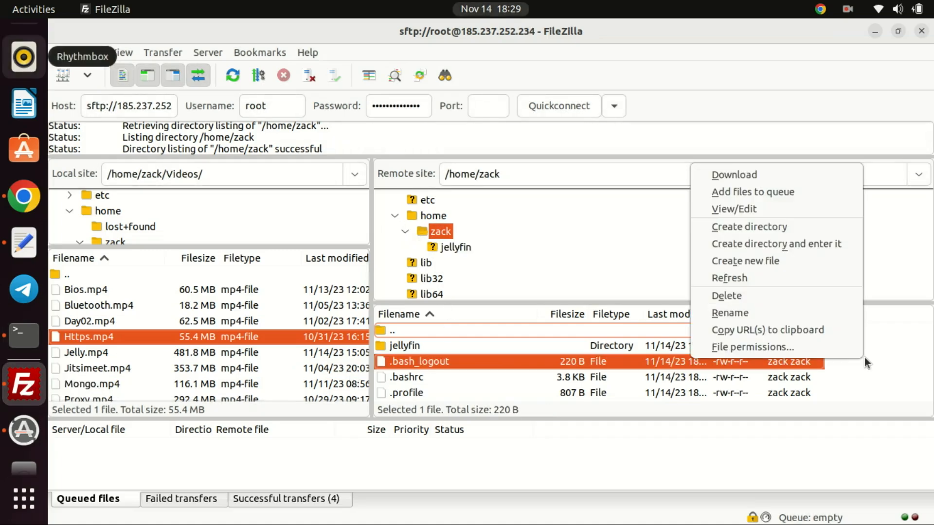
pyautogui.moveTo(754, 210)
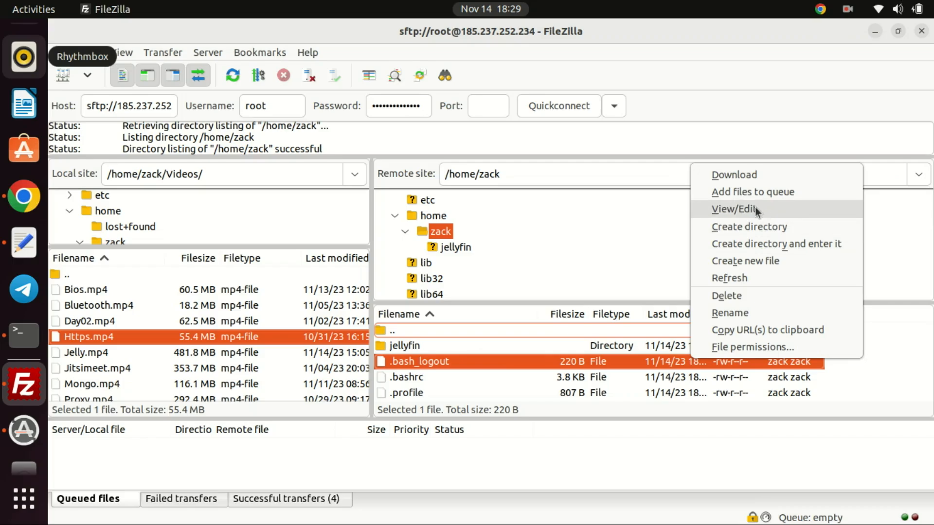
pyautogui.click(749, 227)
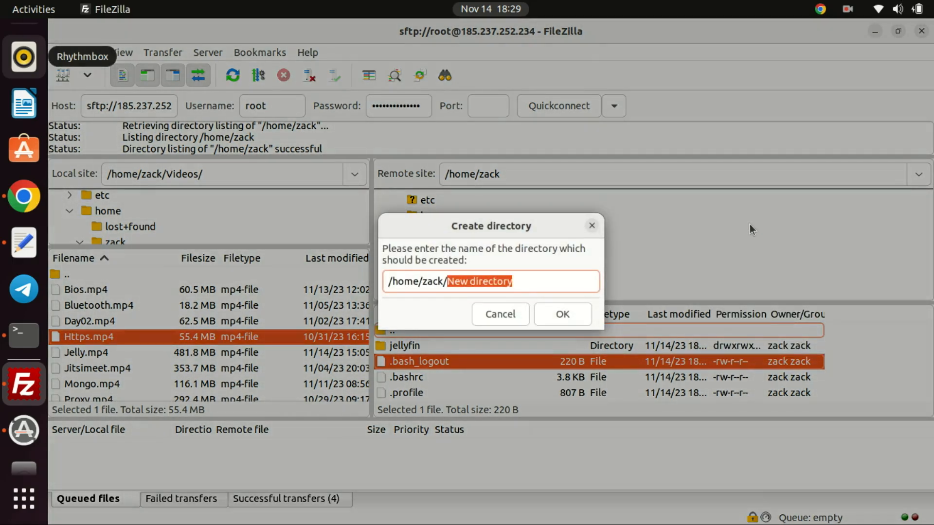
pyautogui.press('Delete')
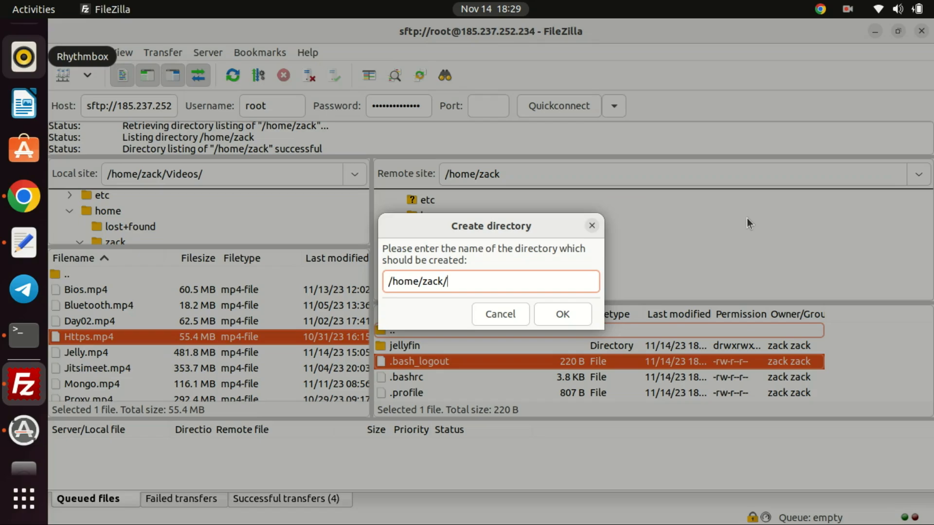
pyautogui.write('media')
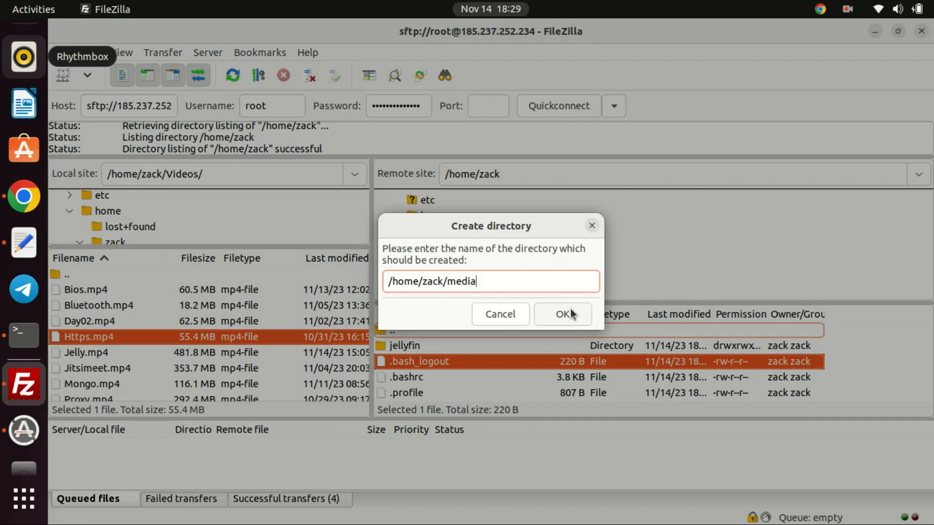
pyautogui.click(562, 314)
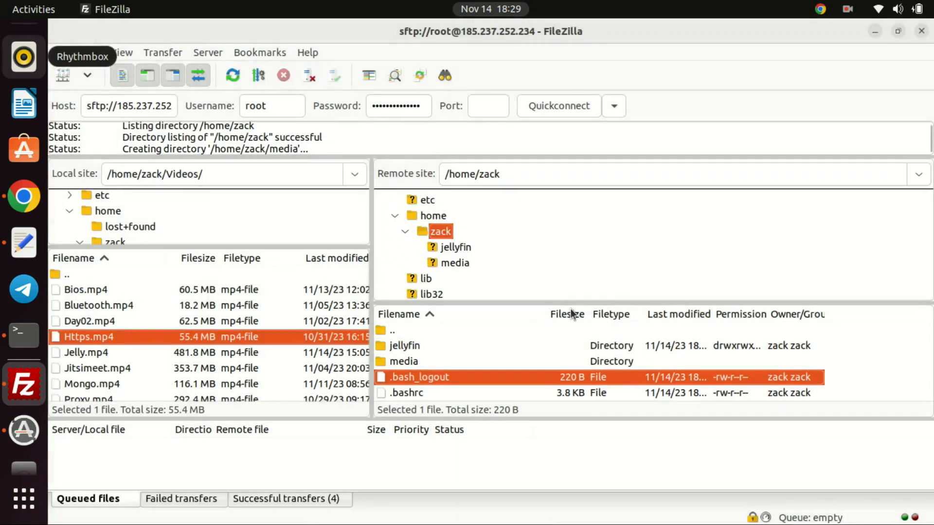
pyautogui.moveTo(459, 350)
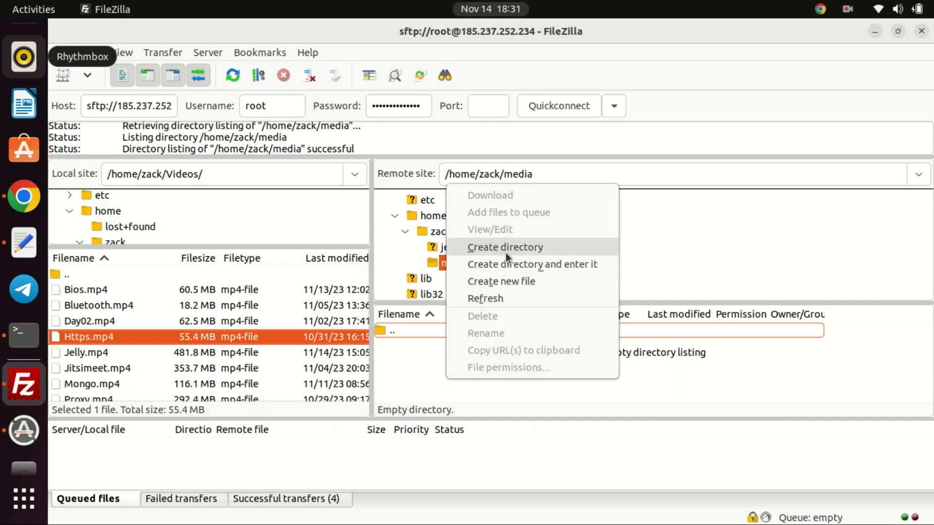
# Create a movies folder inside the new media folder
pyautogui.click(505, 248)
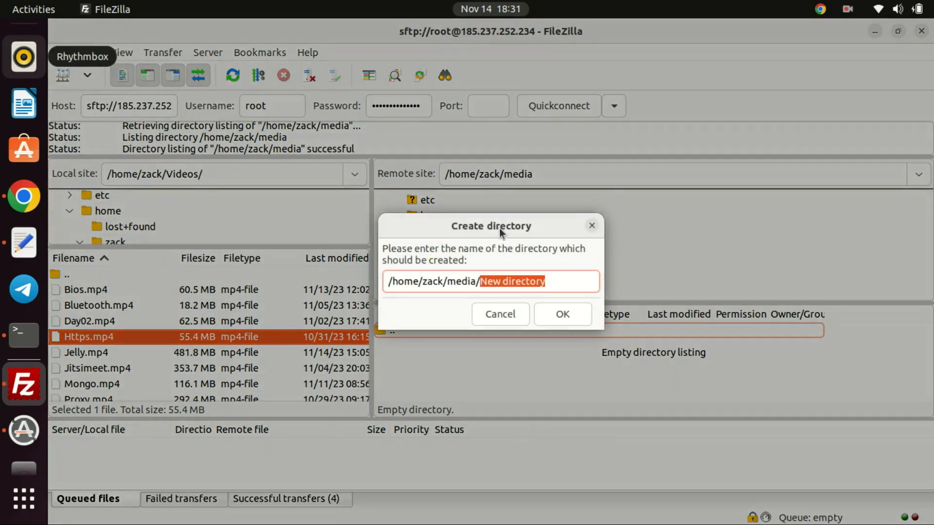
pyautogui.press('Delete')
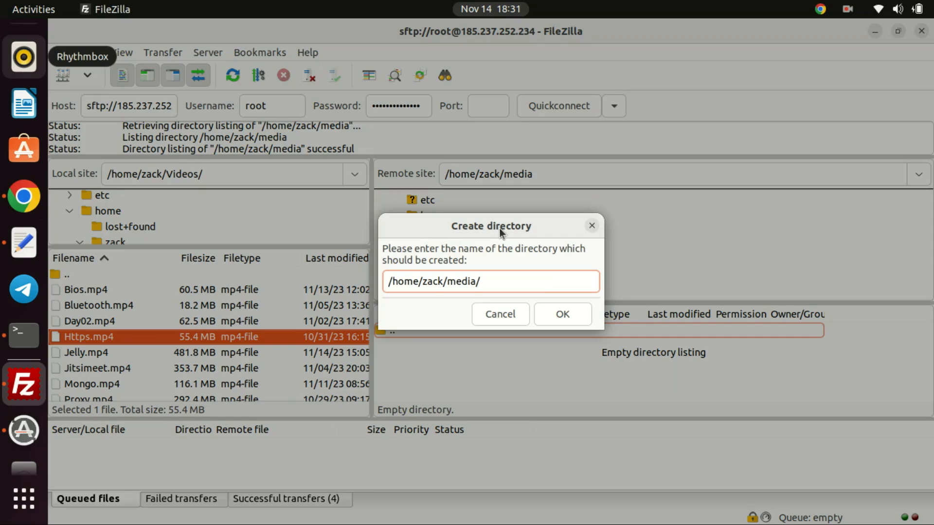
pyautogui.write('movies')
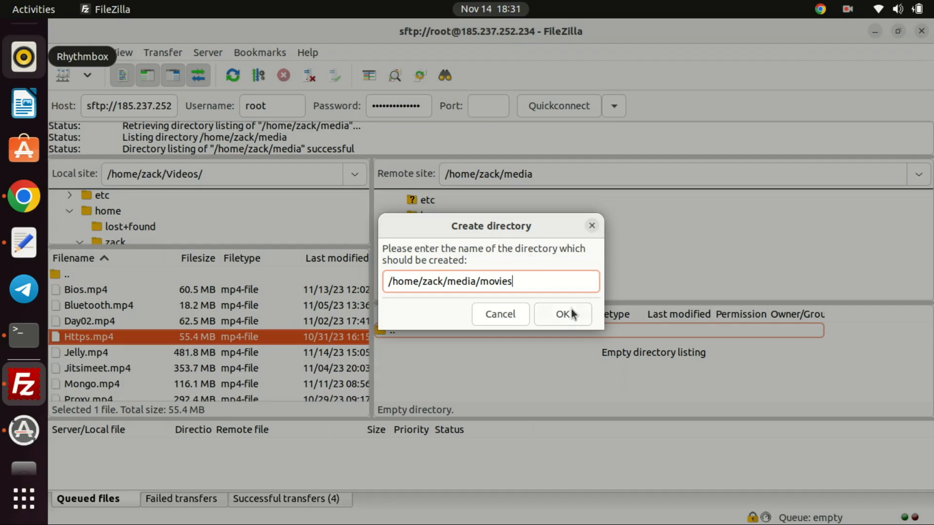
pyautogui.click(562, 314)
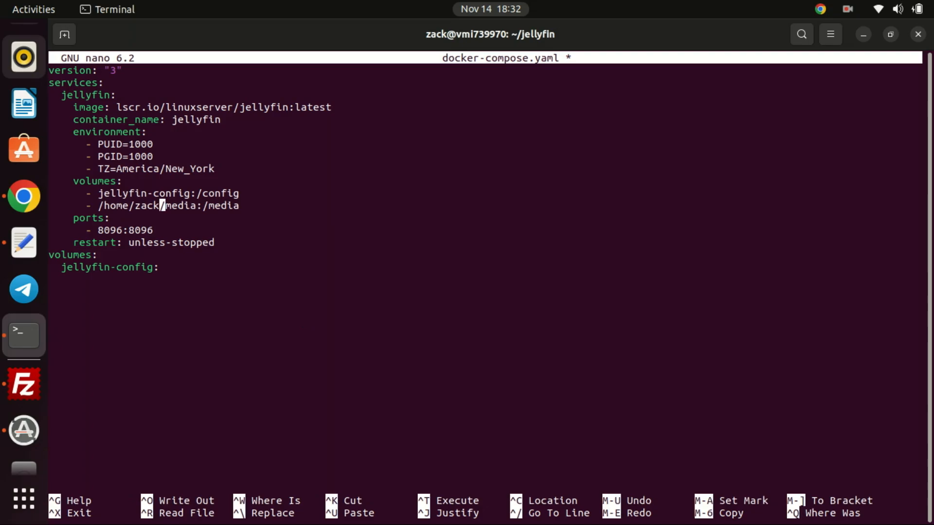
# Save docker-compose.yaml from nano and start the Jellyfin stack with sudo docker-compose up -d
pyautogui.press('ctrl+x')
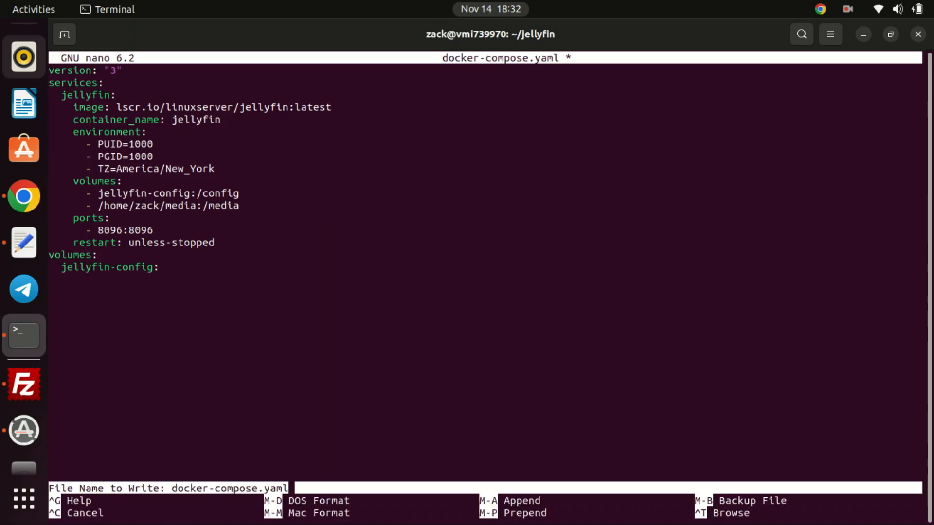
pyautogui.press('Enter')
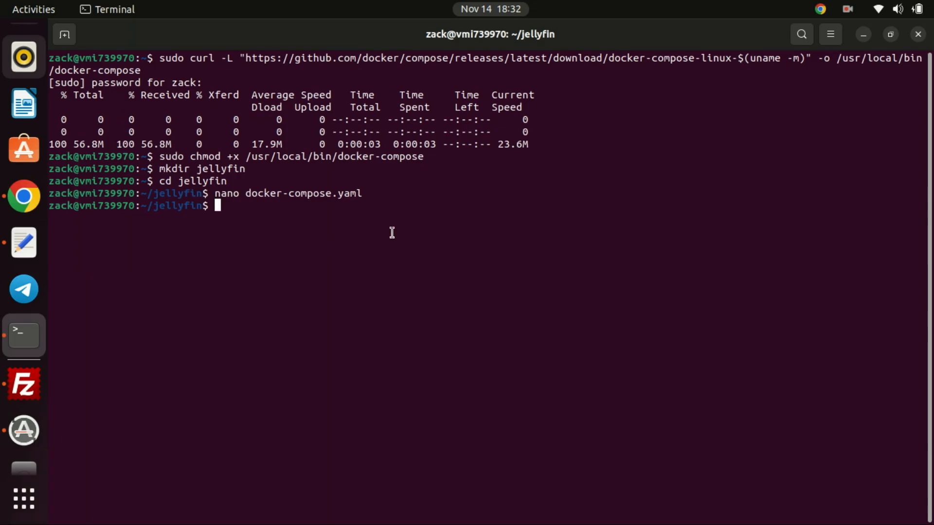
pyautogui.write('sudo docker-compose up -d')
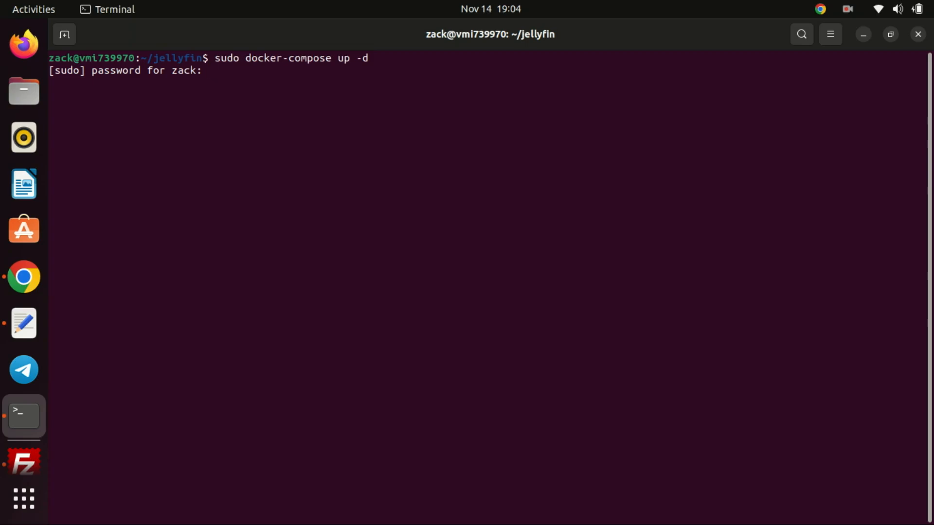
pyautogui.press('Return')
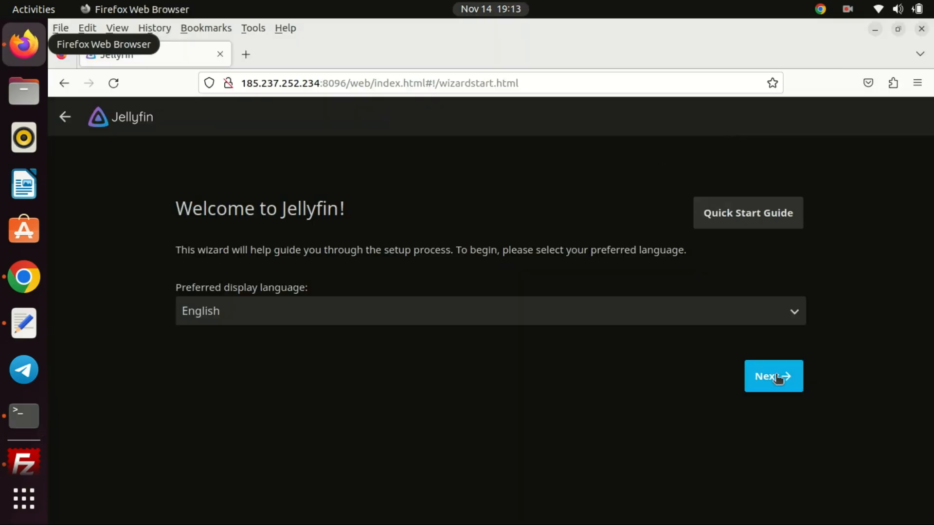
# Continue past the language step and set the admin username to zack with a password
pyautogui.click(774, 375)
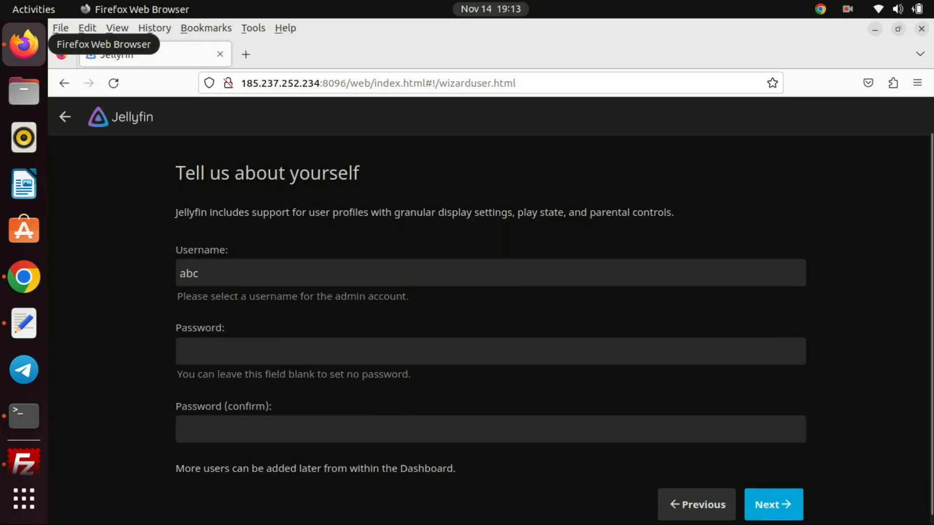
pyautogui.click(488, 277)
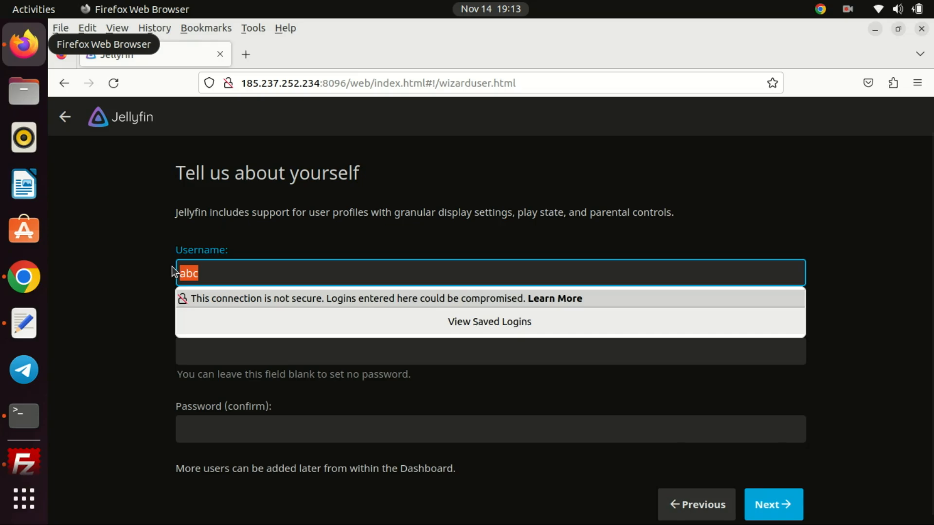
pyautogui.write('zack')
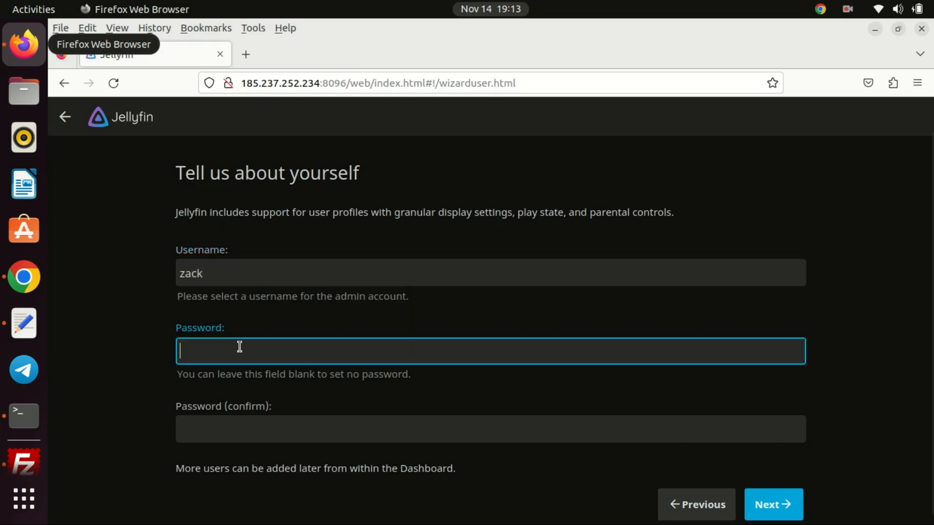
pyautogui.click(489, 343)
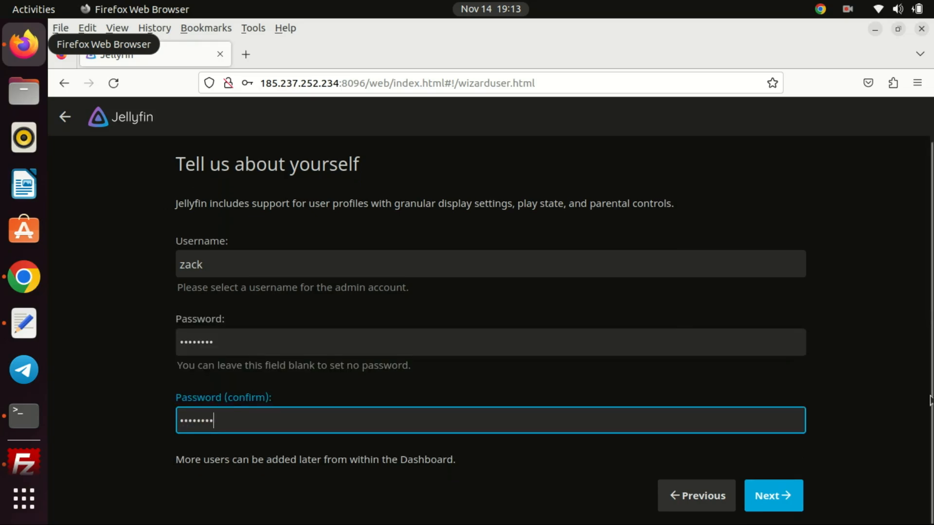
# Submit the admin account and decline saving the login in Firefox
pyautogui.click(774, 495)
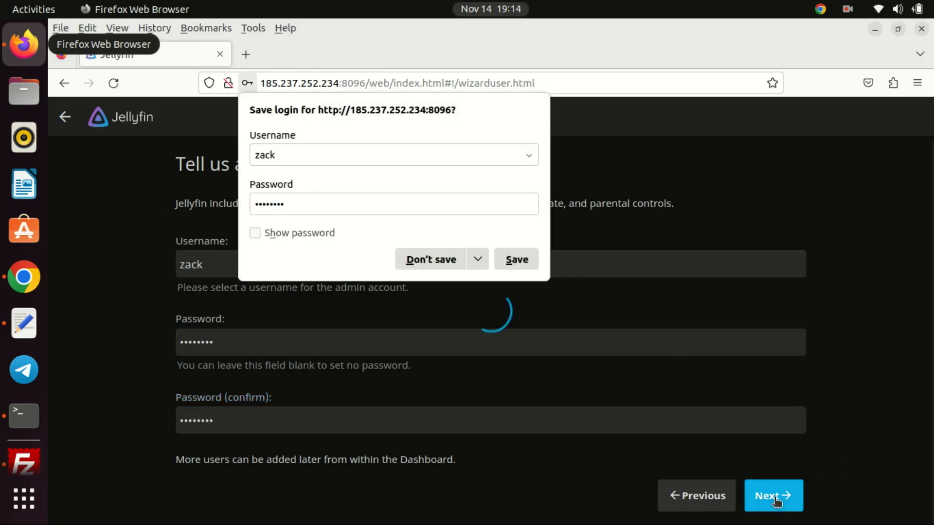
pyautogui.click(774, 495)
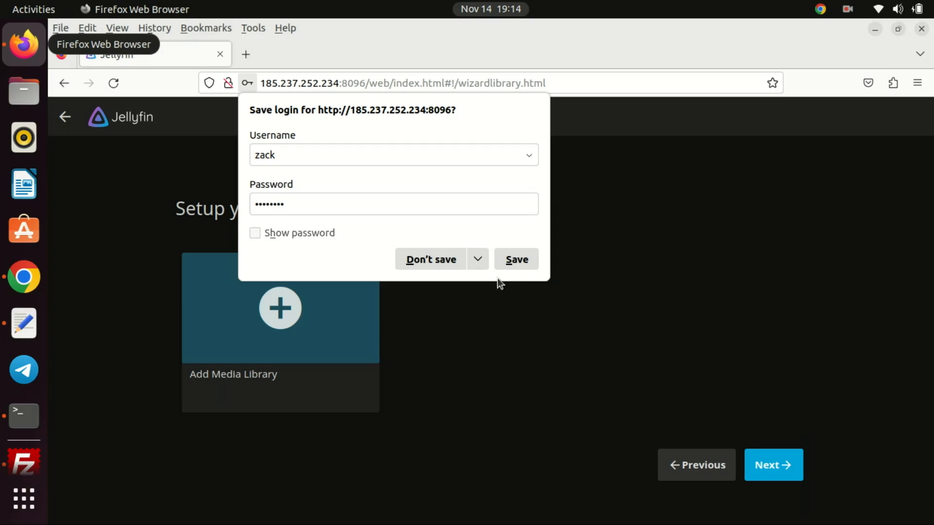
pyautogui.click(516, 259)
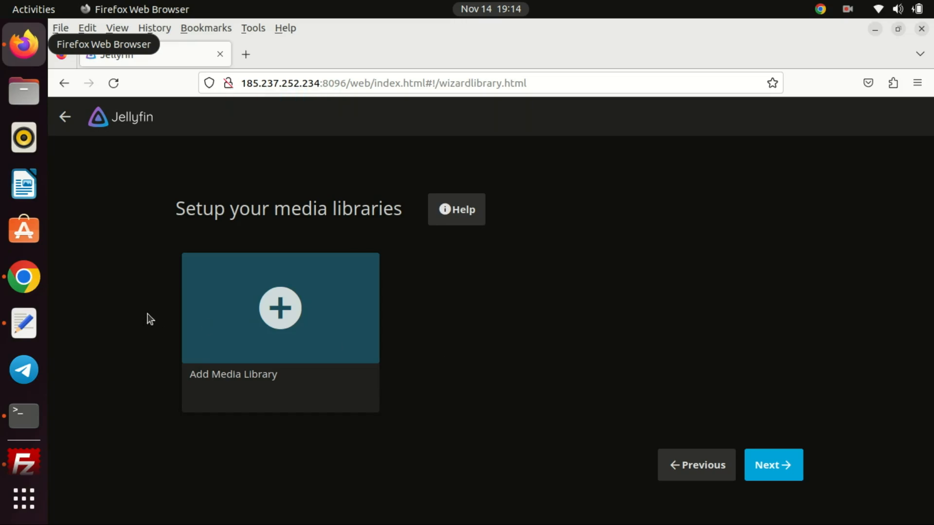
# Start a new media library with content type Movies and begin choosing its folder
pyautogui.click(280, 307)
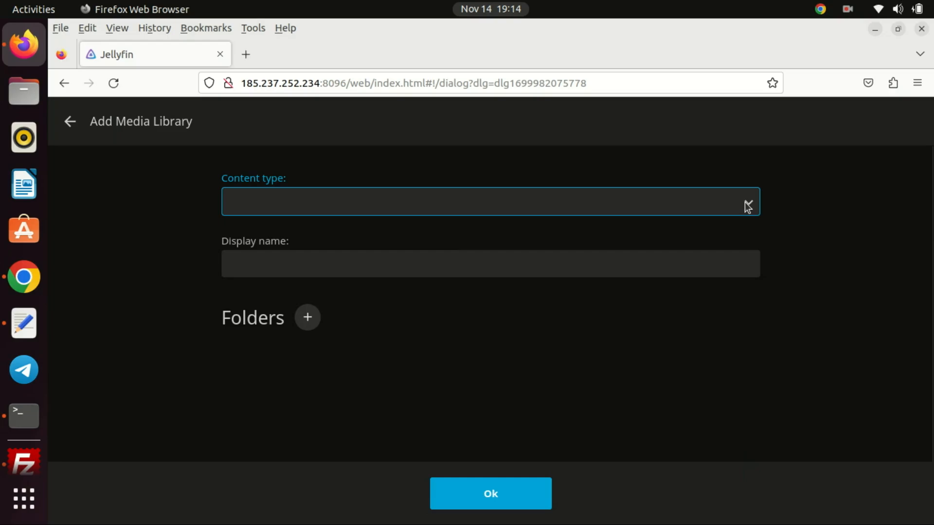
pyautogui.click(489, 200)
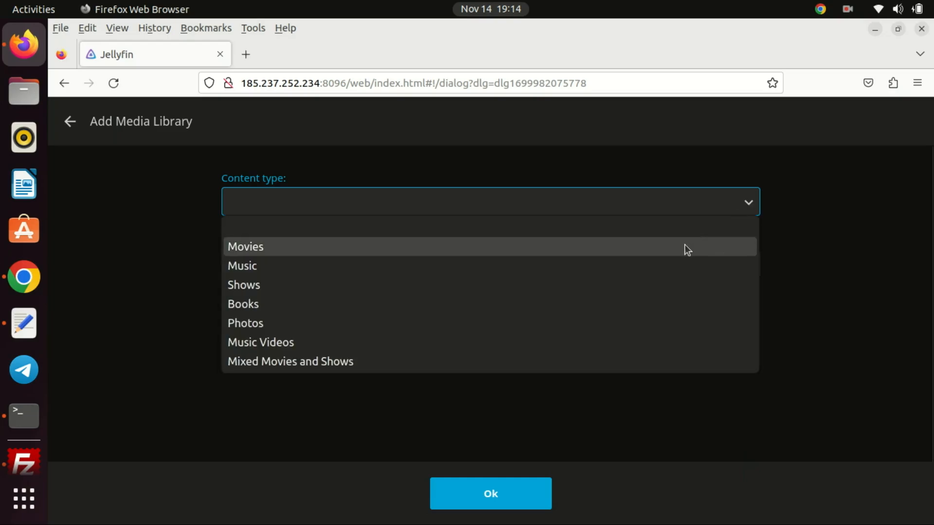
pyautogui.click(245, 247)
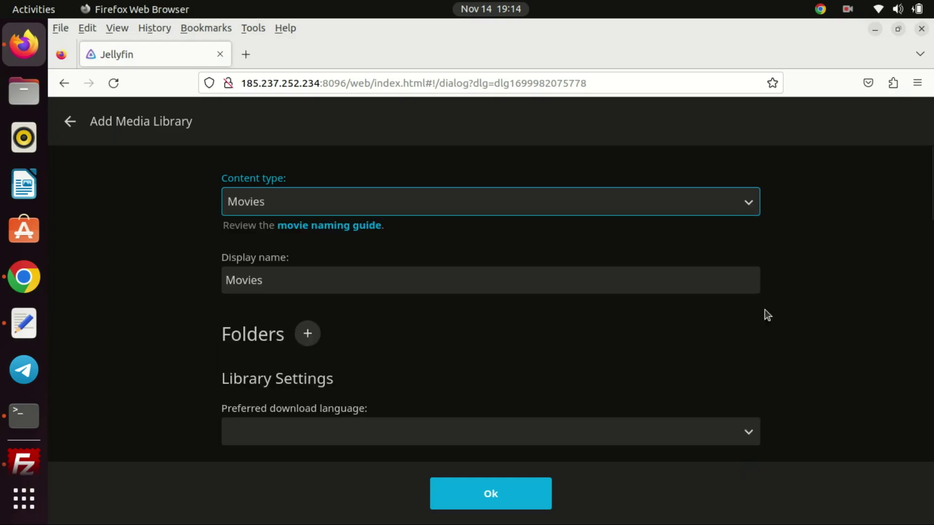
pyautogui.scroll(-3)
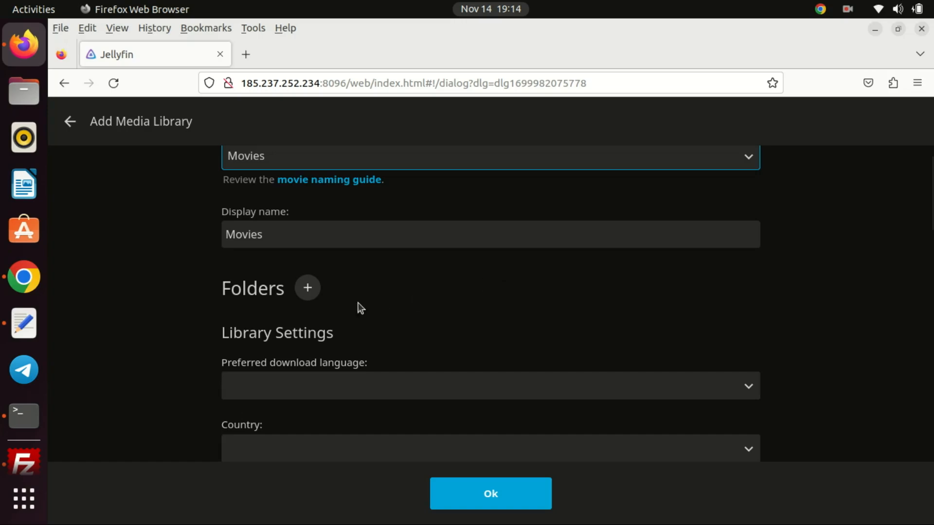
pyautogui.click(307, 288)
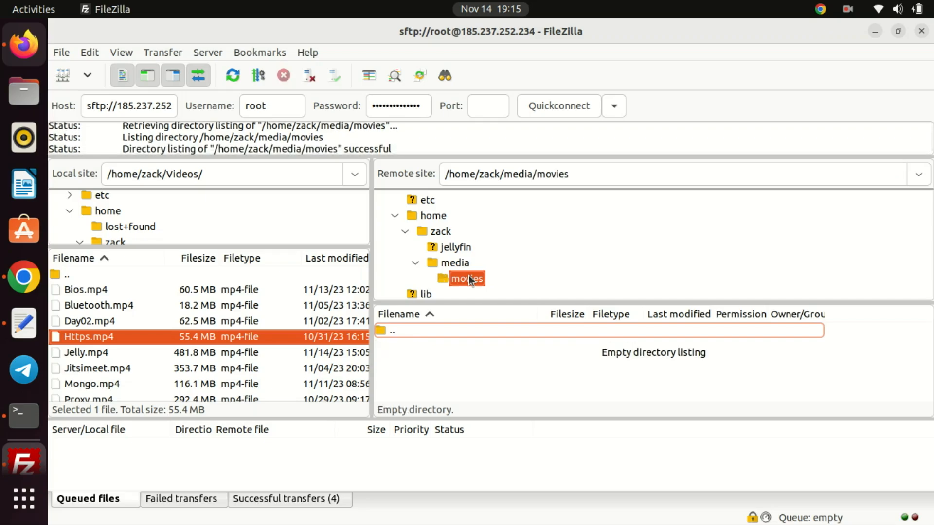
pyautogui.moveTo(291, 319)
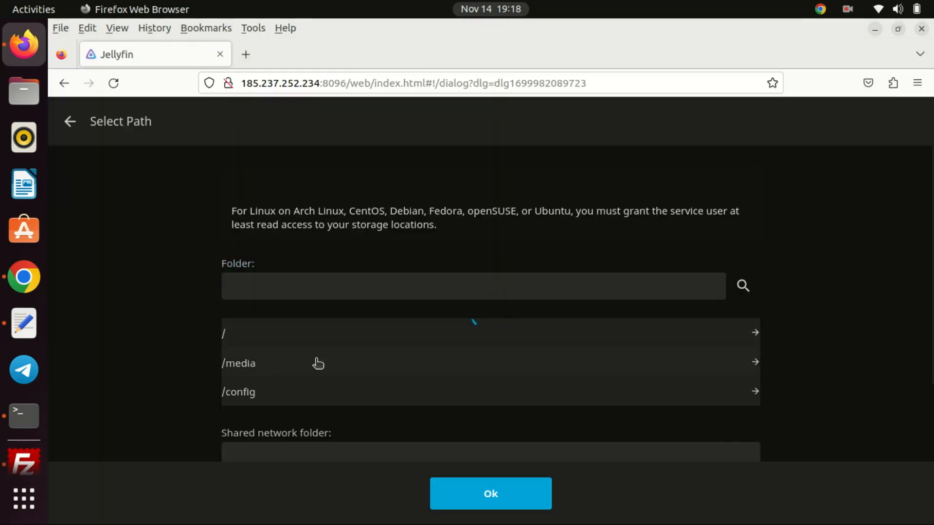
# Select /media/movies in the folder picker and confirm it as the library folder
pyautogui.click(256, 363)
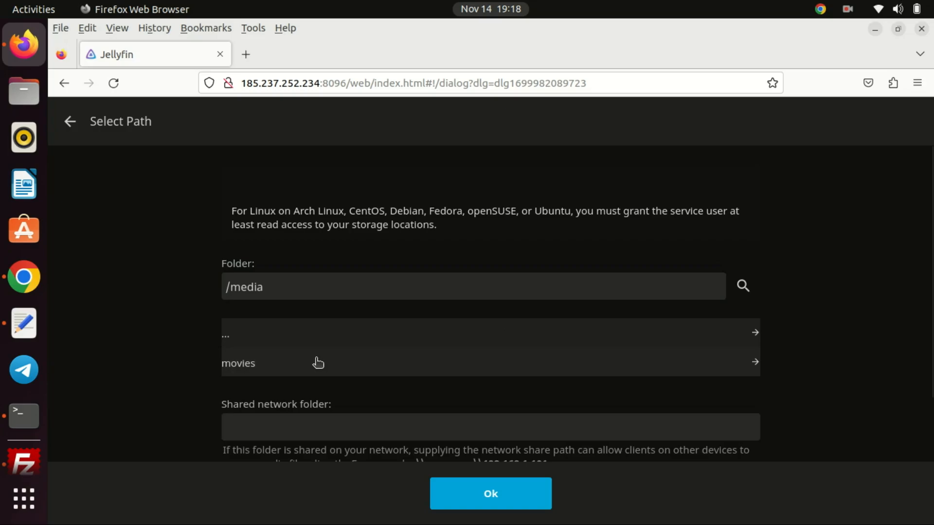
pyautogui.click(238, 371)
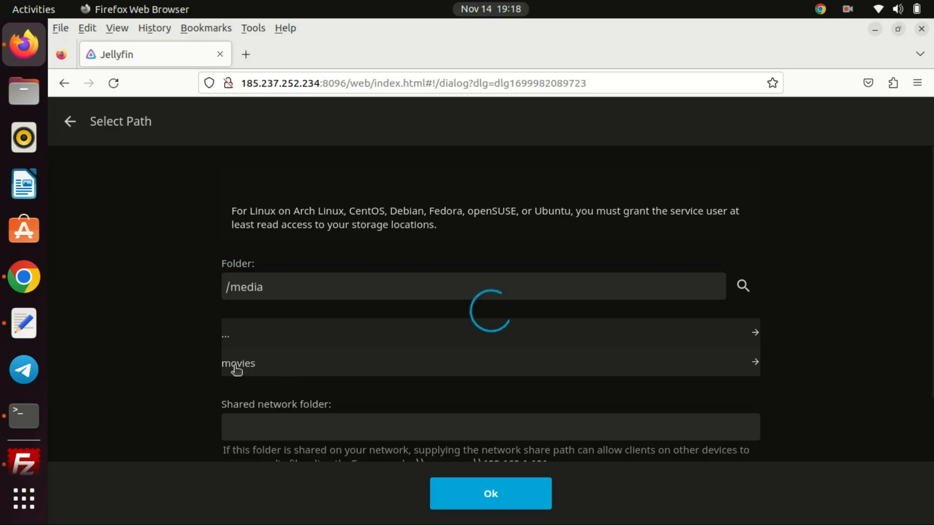
pyautogui.click(238, 364)
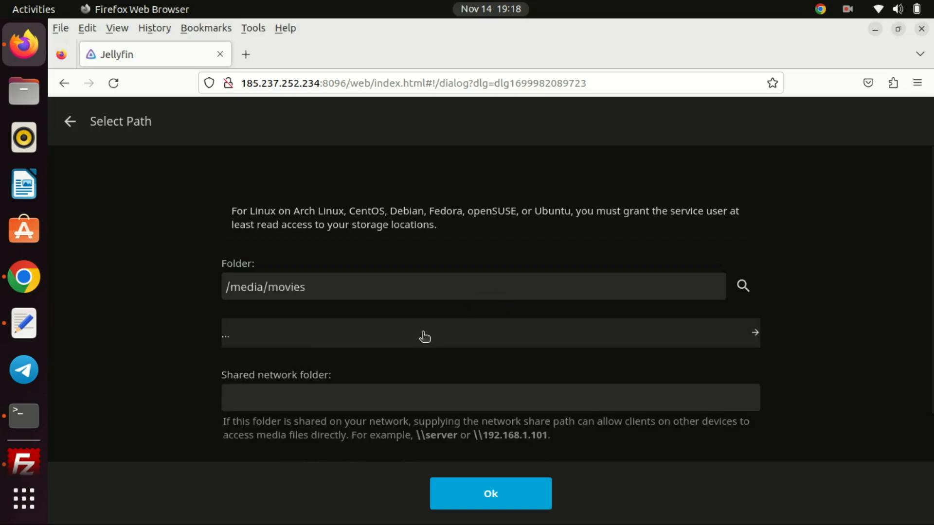
pyautogui.moveTo(397, 341)
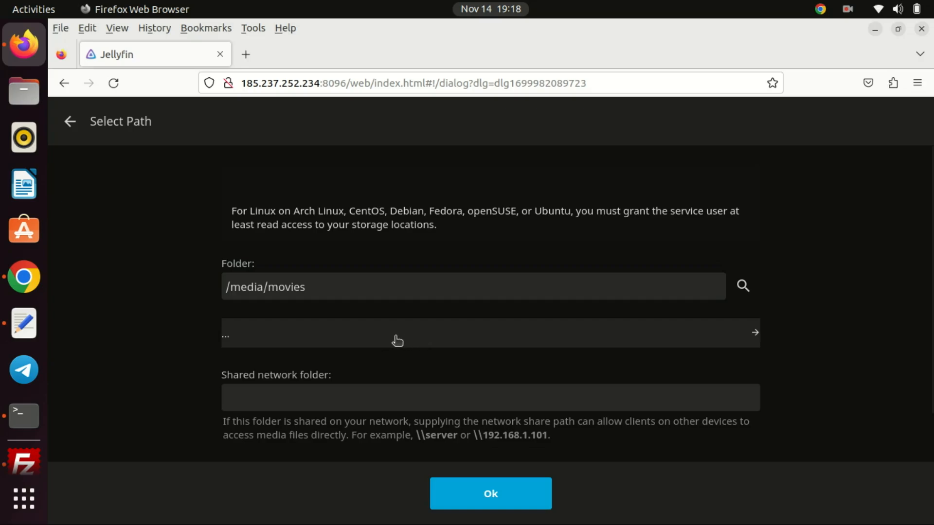
pyautogui.click(396, 334)
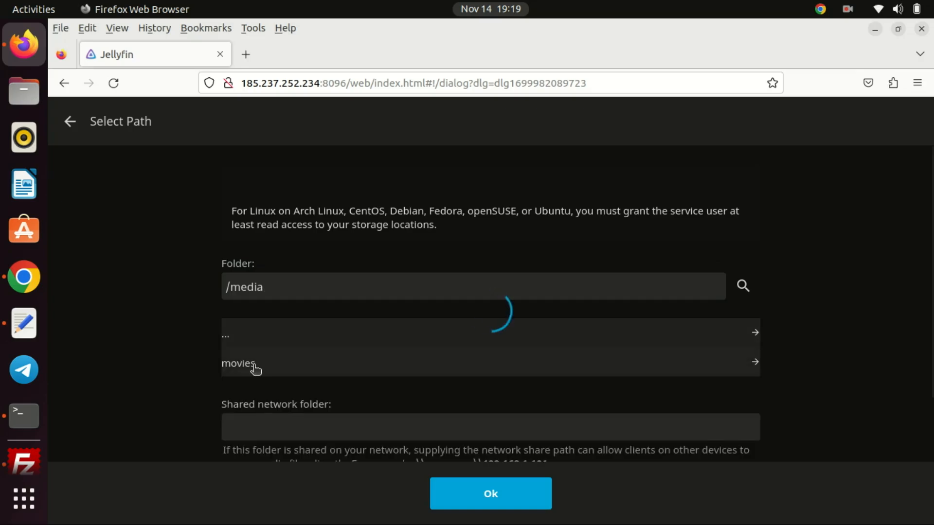
pyautogui.click(251, 364)
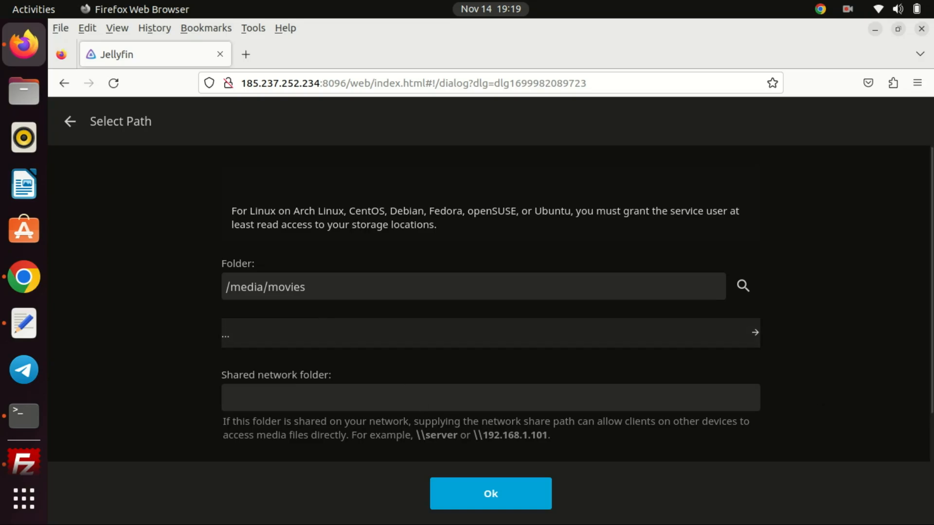
pyautogui.scroll(-3)
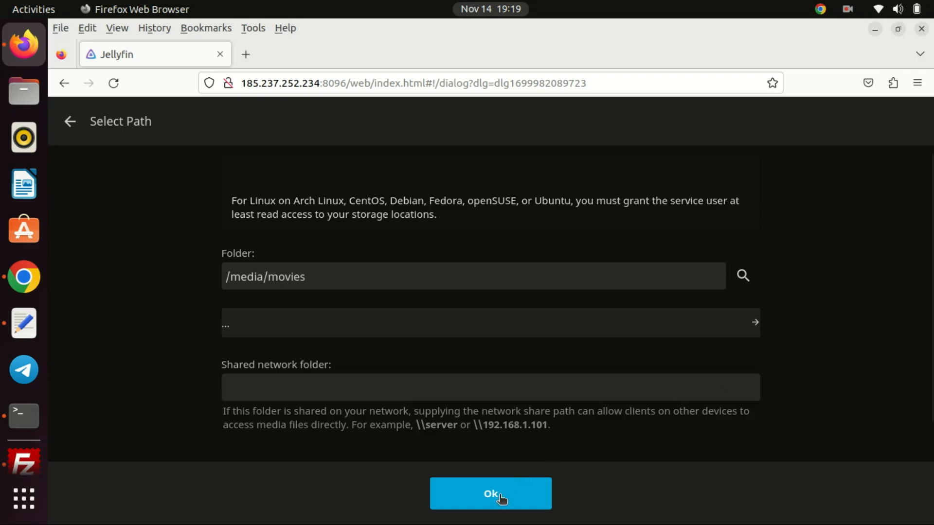
pyautogui.click(490, 494)
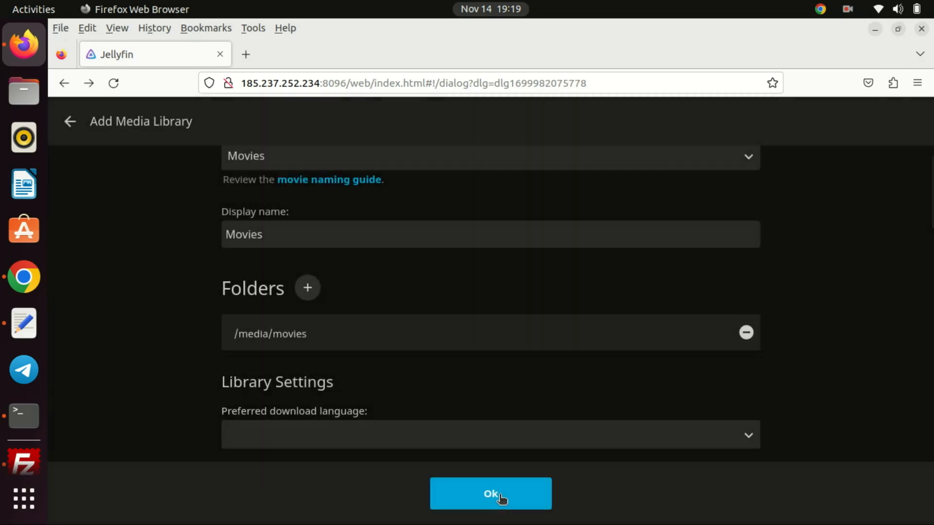
pyautogui.moveTo(836, 396)
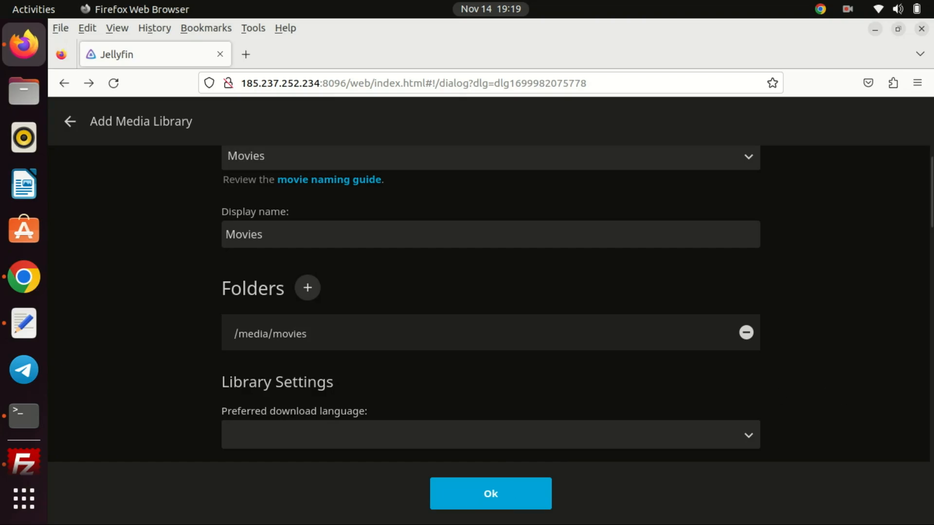
# Save the Movies library at /media/movies and continue to the metadata language step
pyautogui.scroll(-3)
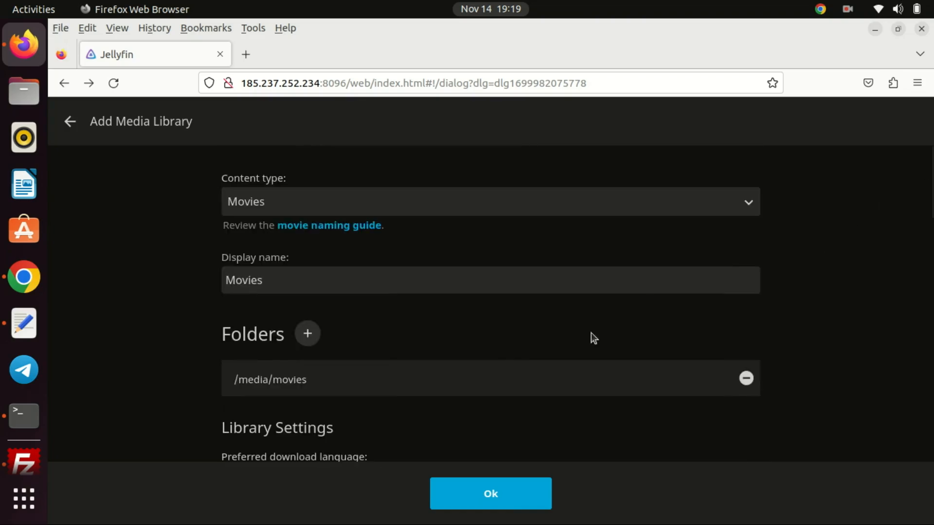
pyautogui.moveTo(581, 338)
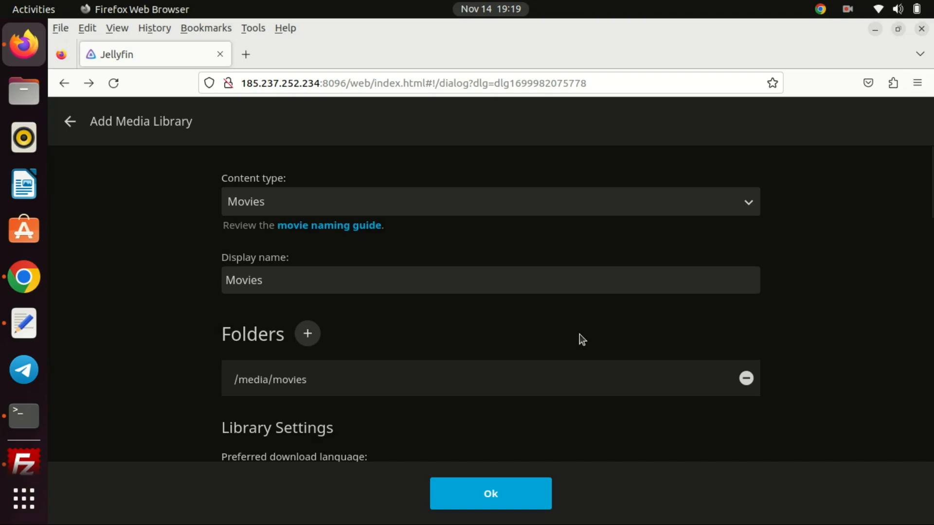
pyautogui.click(490, 507)
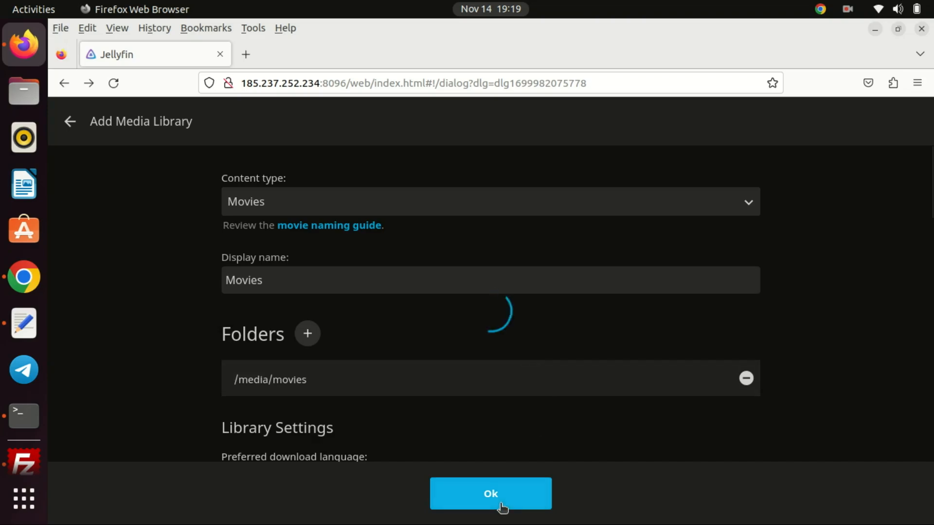
pyautogui.click(492, 494)
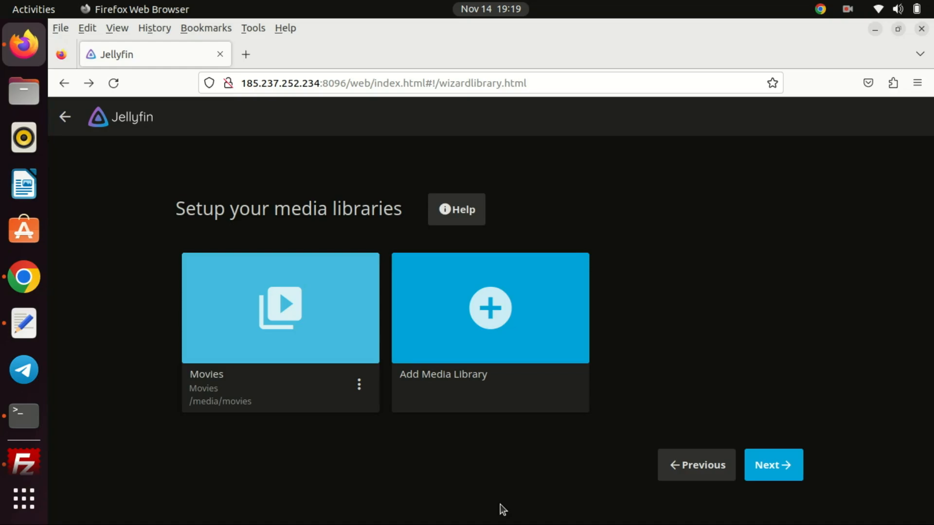
pyautogui.moveTo(488, 324)
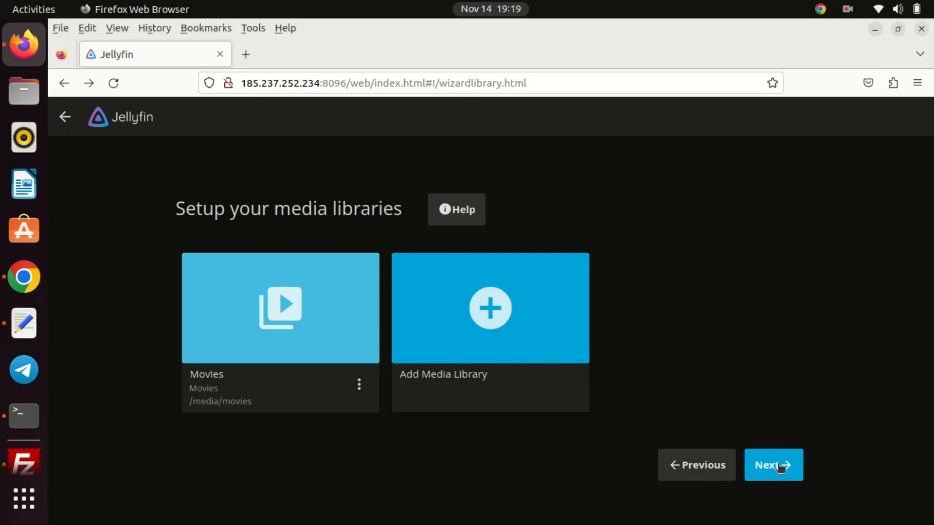
pyautogui.click(774, 465)
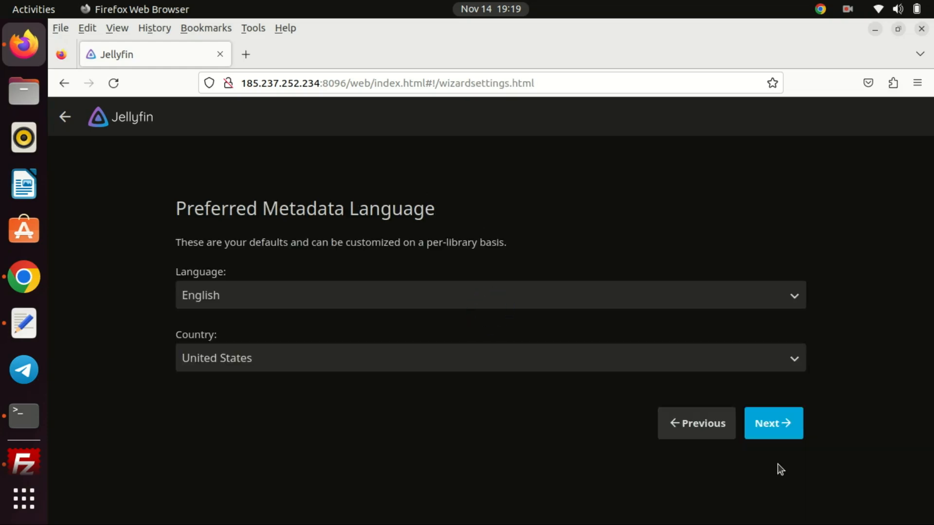
# Accept English/United States metadata, keep remote connections allowed, and finish the wizard
pyautogui.click(774, 423)
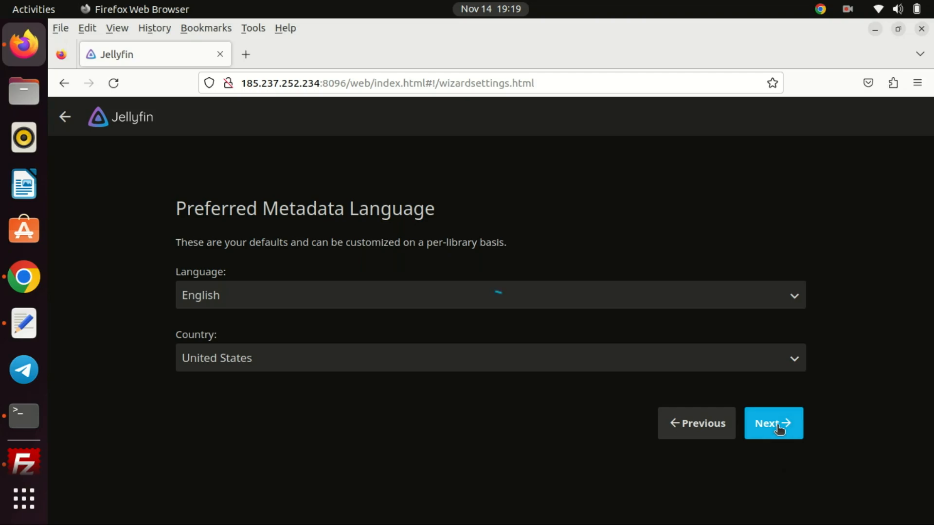
pyautogui.click(773, 423)
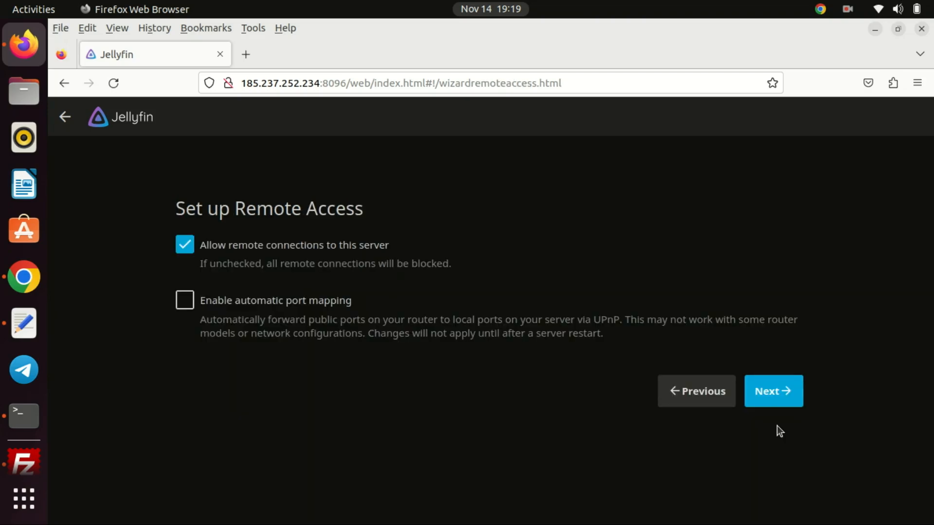
pyautogui.moveTo(258, 307)
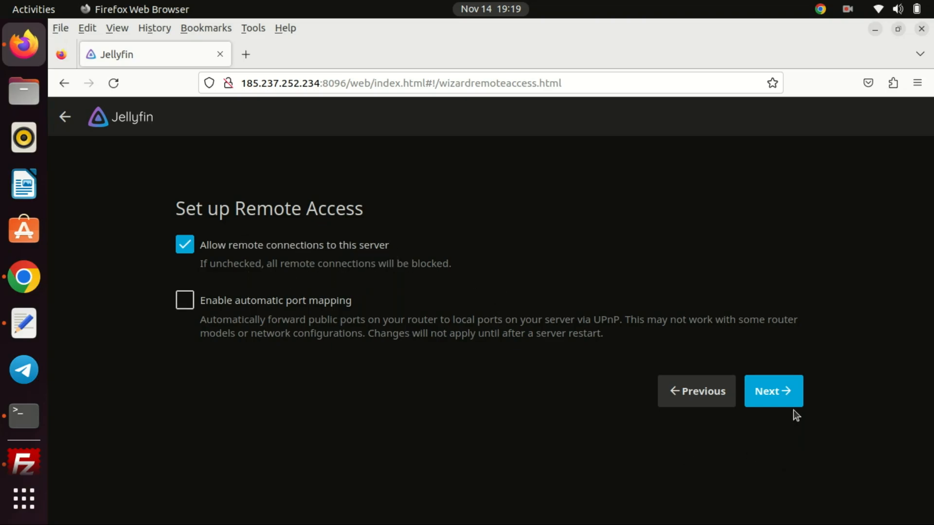
pyautogui.click(774, 391)
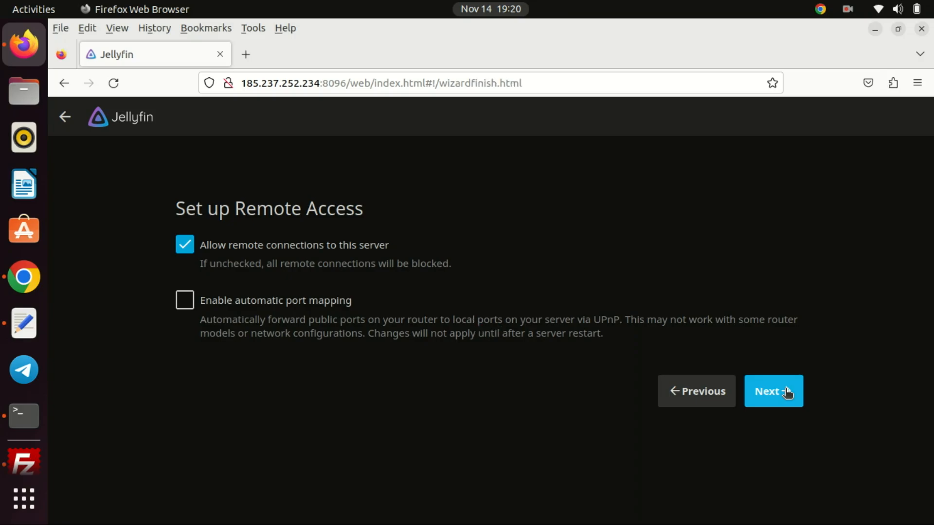
pyautogui.click(775, 391)
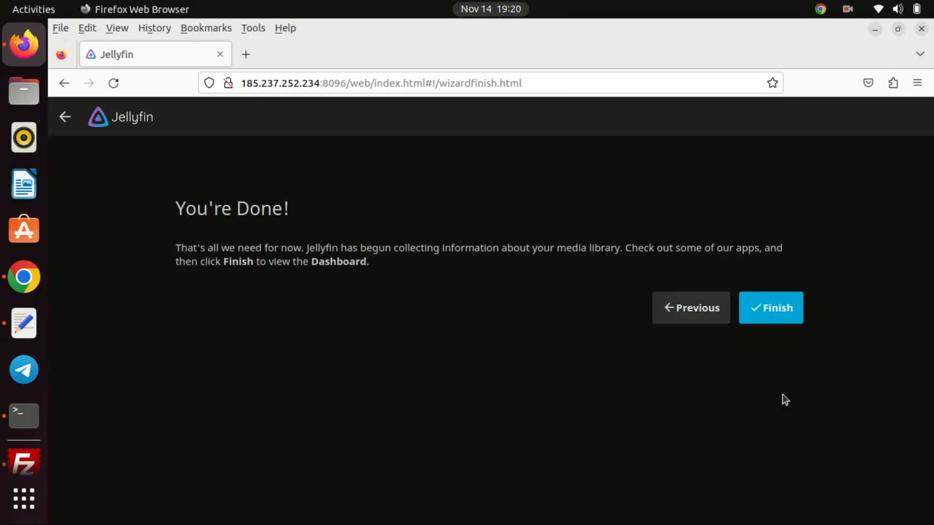
pyautogui.moveTo(783, 401)
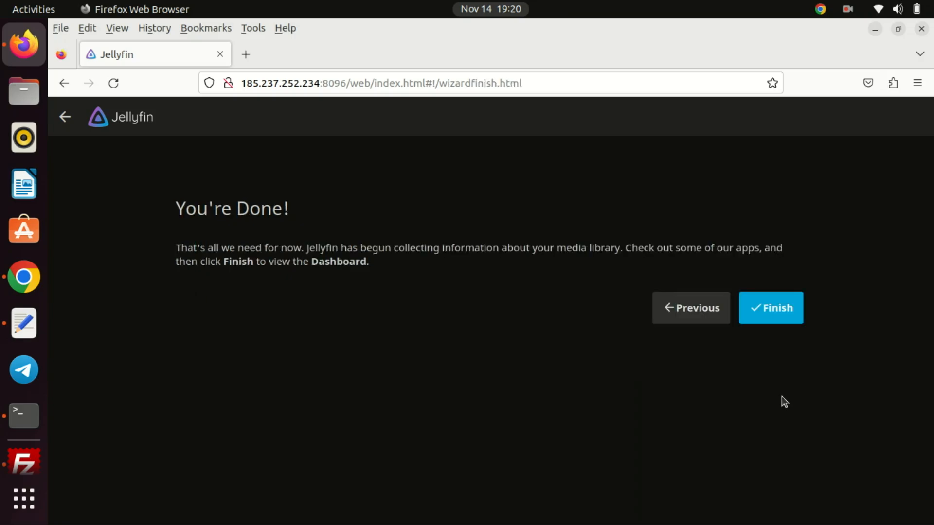
pyautogui.moveTo(785, 372)
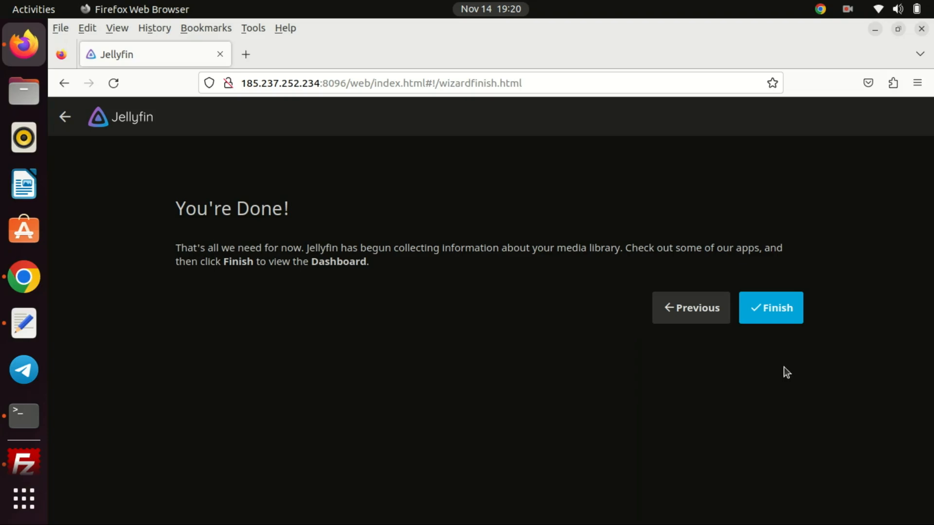
pyautogui.click(770, 307)
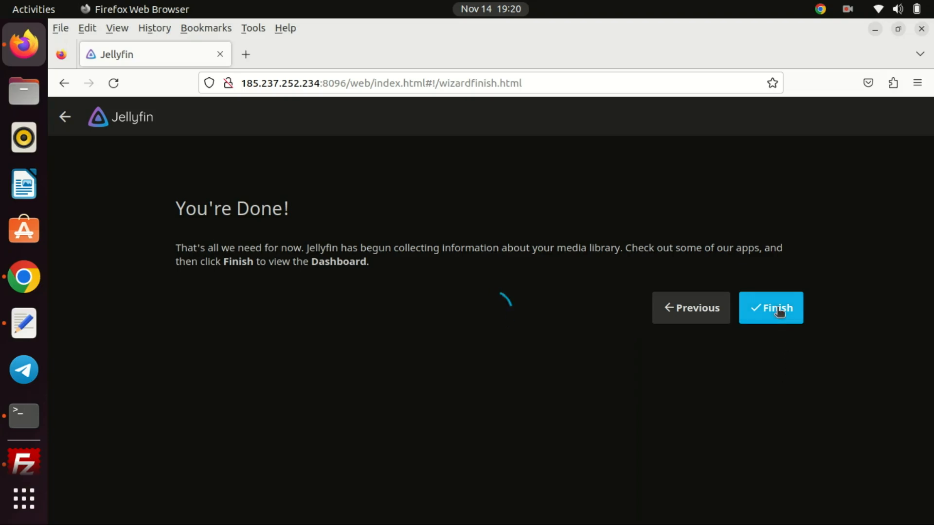
pyautogui.click(772, 307)
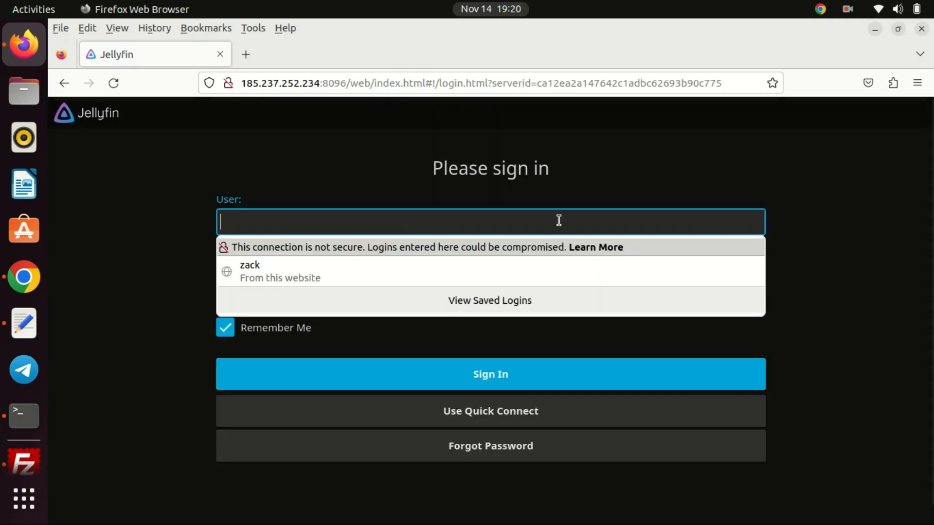
# Sign in with the saved login and play Dragon Ball Z: Bio-Broly from the Movies library
pyautogui.click(249, 271)
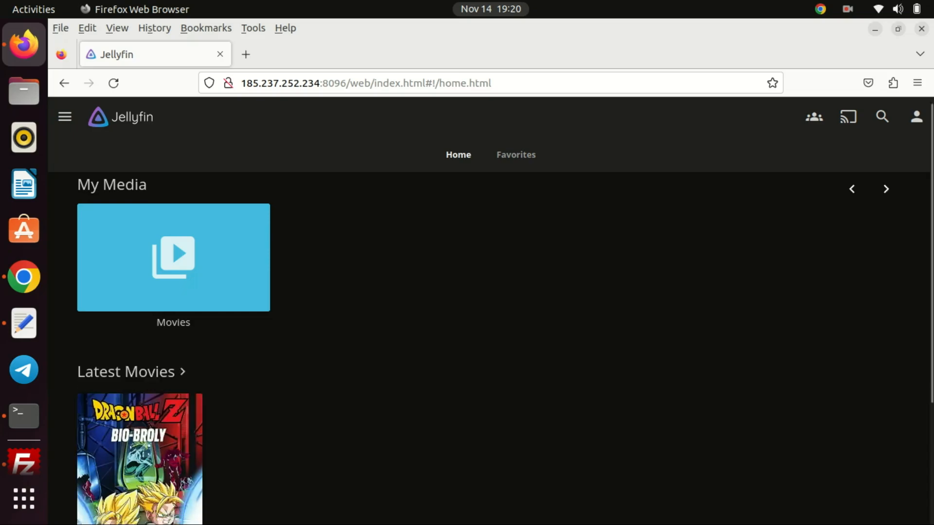
pyautogui.scroll(-3)
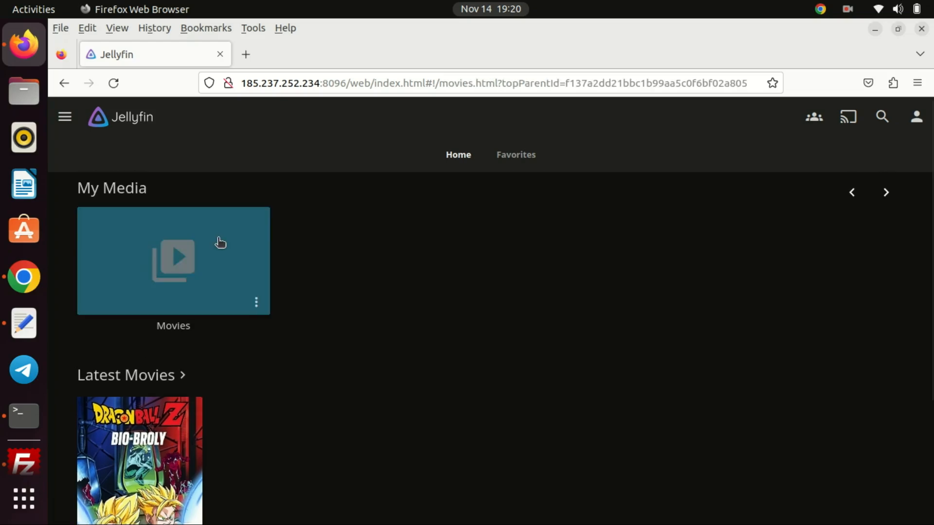
pyautogui.moveTo(245, 294)
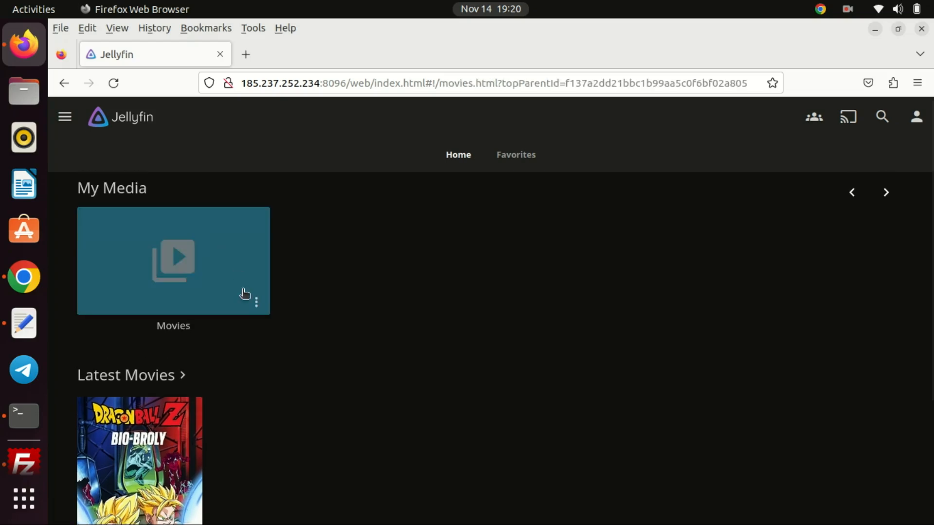
pyautogui.click(173, 261)
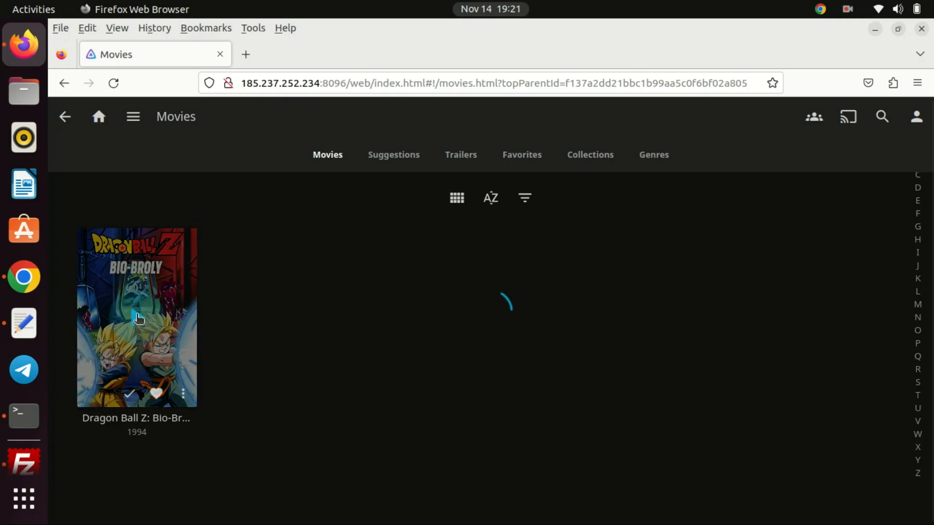
pyautogui.click(138, 317)
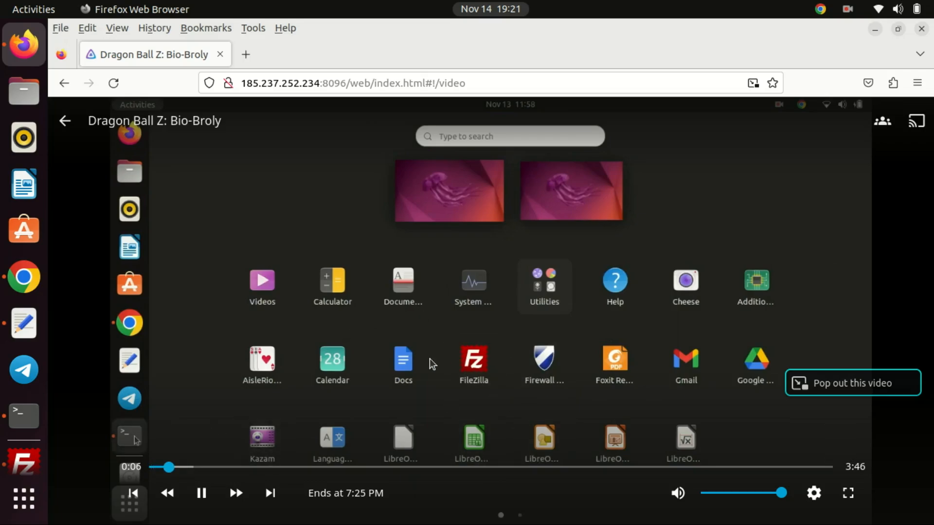
# Switch to FileZilla showing Bluetooth.mp4 uploaded next to Bios.mp4 in media/movies
pyautogui.click(23, 461)
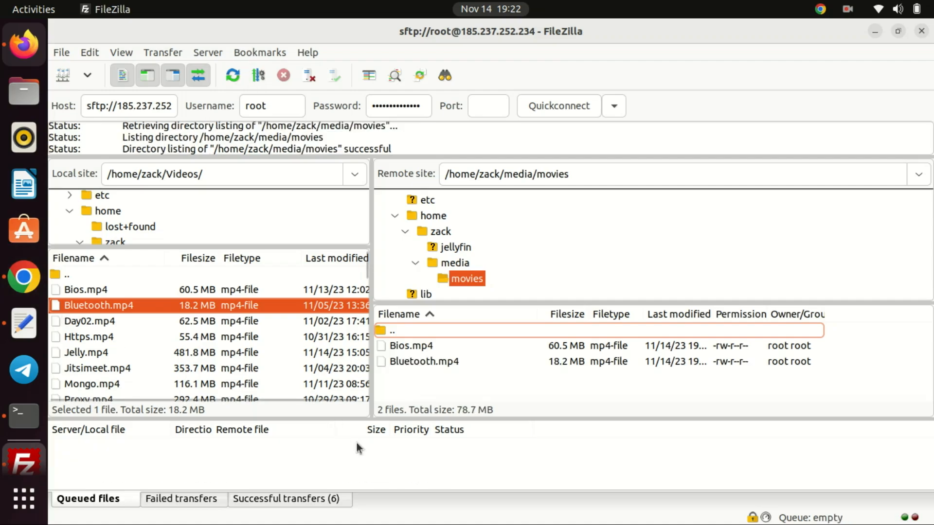
pyautogui.moveTo(24, 278)
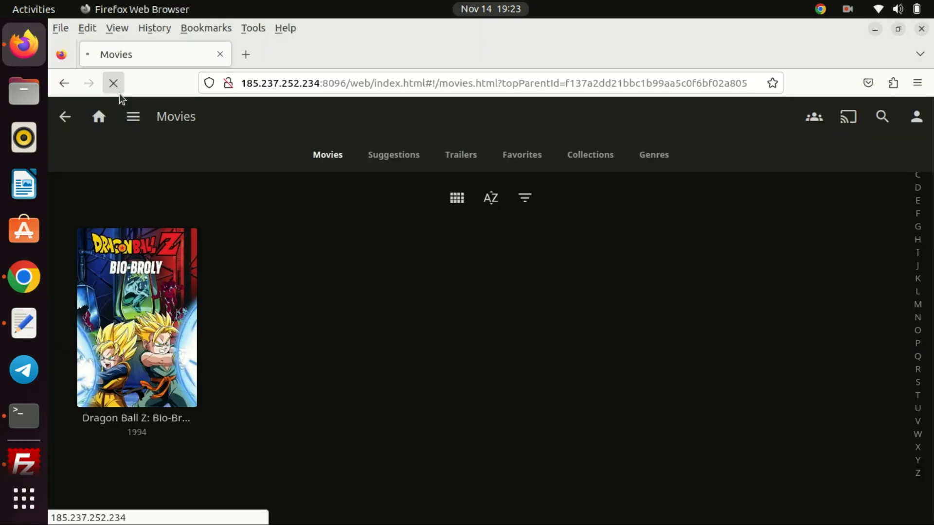
# Reload the Jellyfin Movies page so the newly uploaded video appears
pyautogui.click(113, 82)
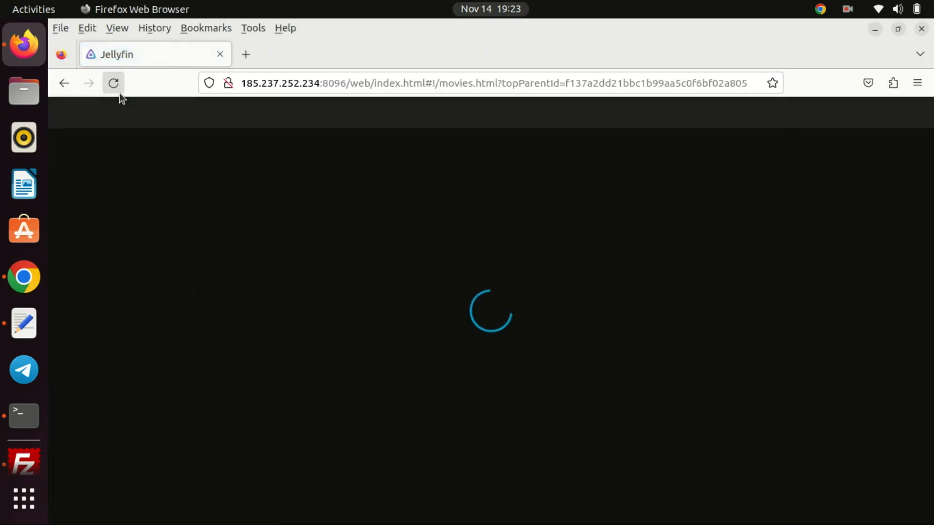
pyautogui.click(112, 83)
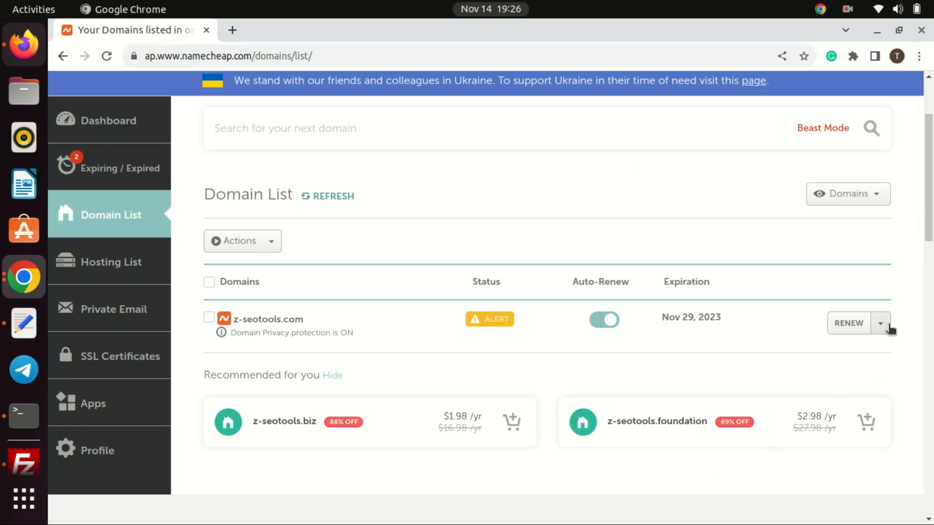
# Show the Advanced DNS host records for z-seotools.com with A records pointing to 185.237.252.234
pyautogui.click(881, 324)
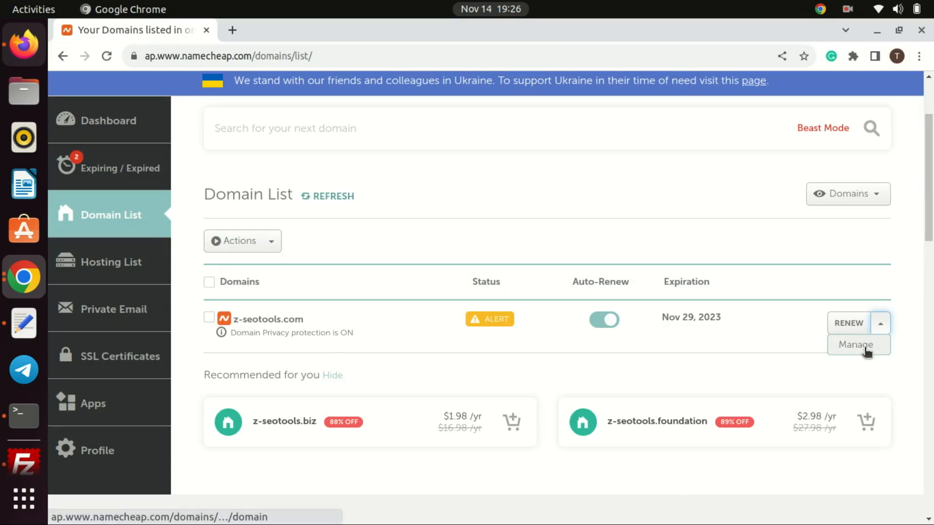
pyautogui.click(856, 344)
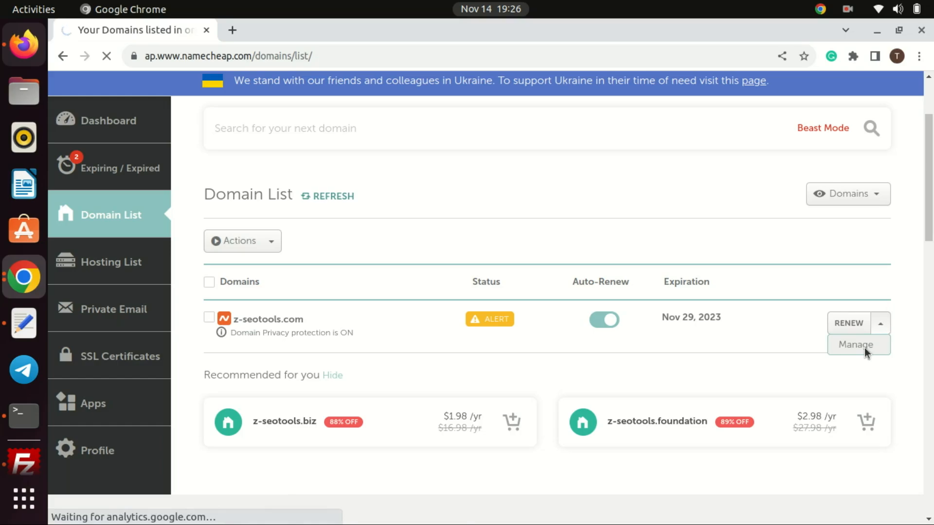
pyautogui.click(858, 345)
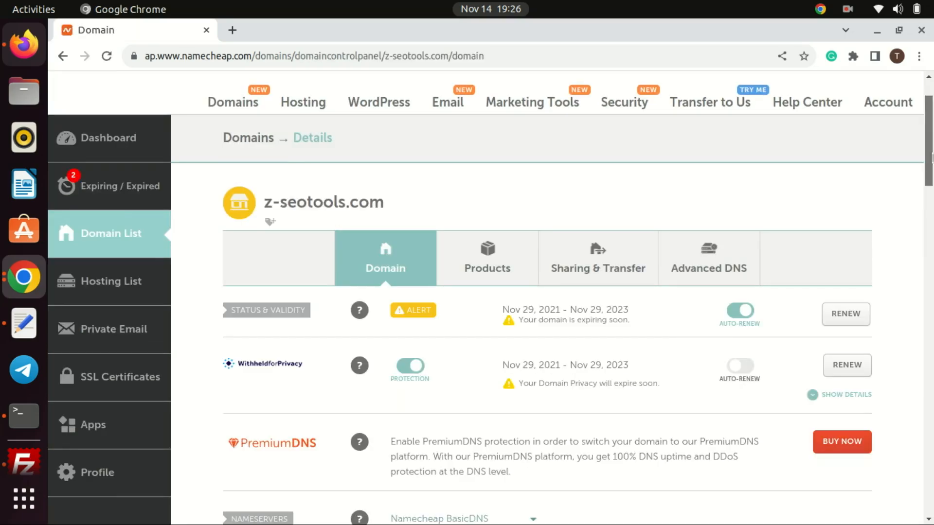
pyautogui.moveTo(715, 257)
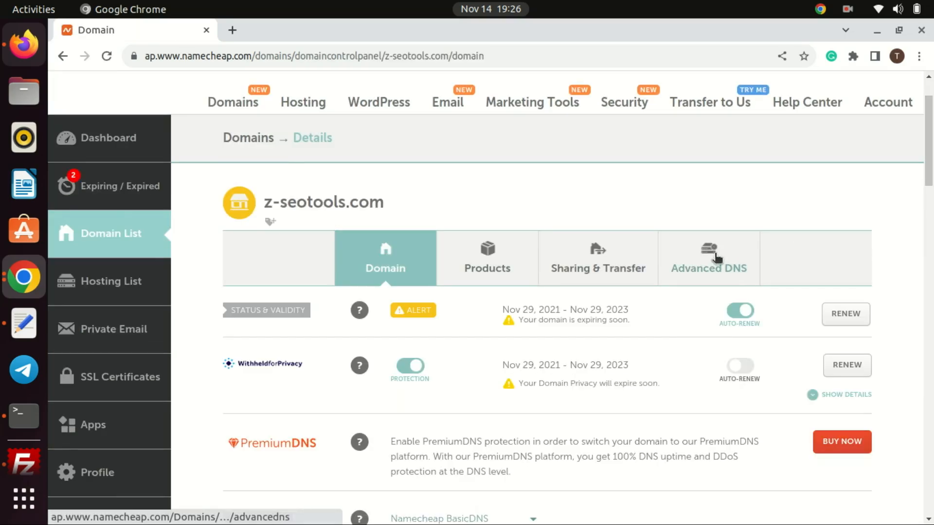
pyautogui.click(708, 267)
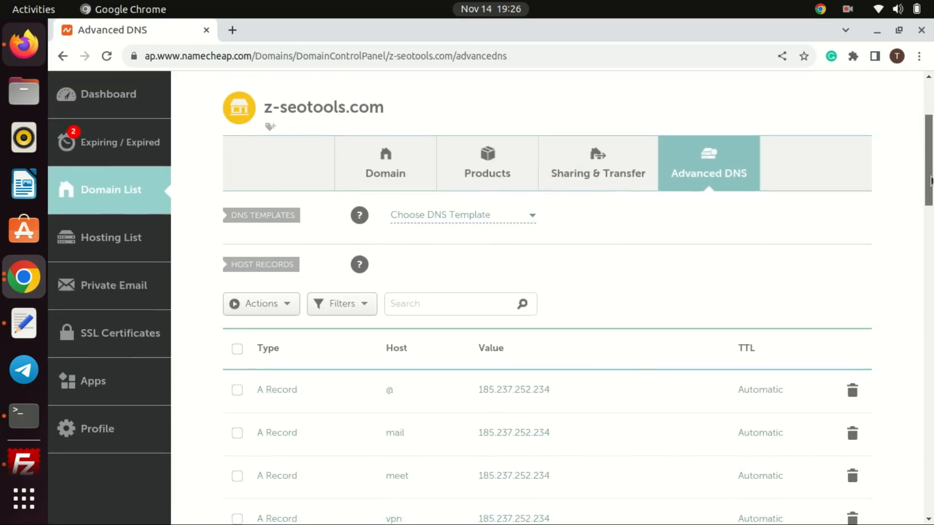
pyautogui.scroll(-3)
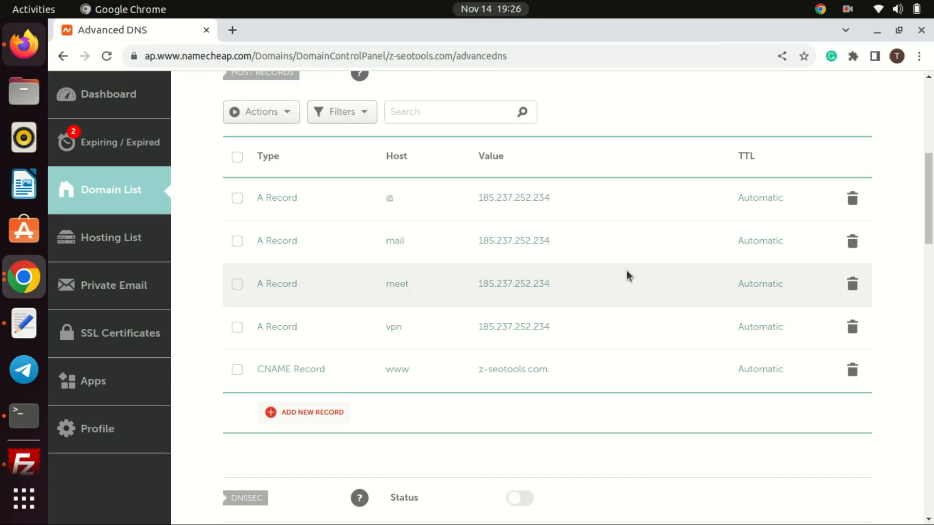
pyautogui.moveTo(256, 203)
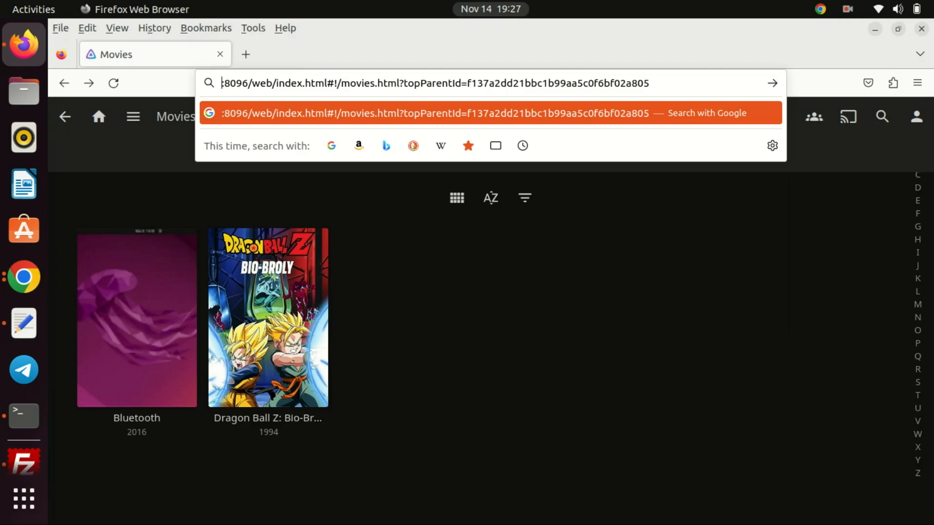
# Load Jellyfin at z-seotools.com:8096 instead of the server IP address
pyautogui.write('z-seotools')
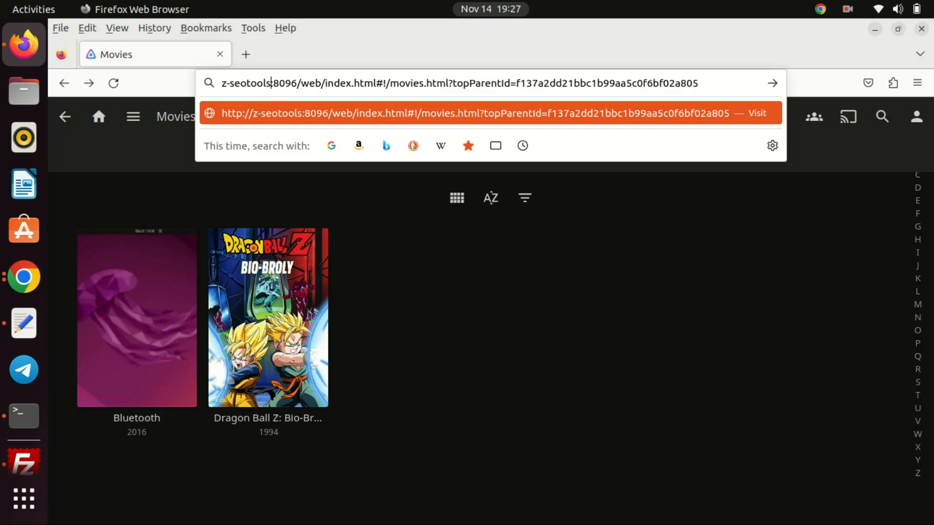
pyautogui.write('.com')
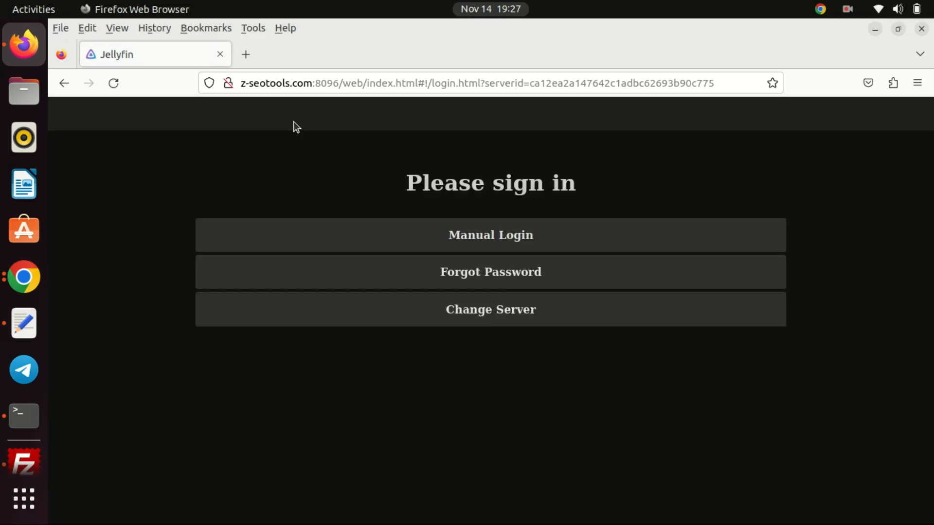
# Begin a manual sign-in with username 'zack', ready to enter the password
pyautogui.click(491, 234)
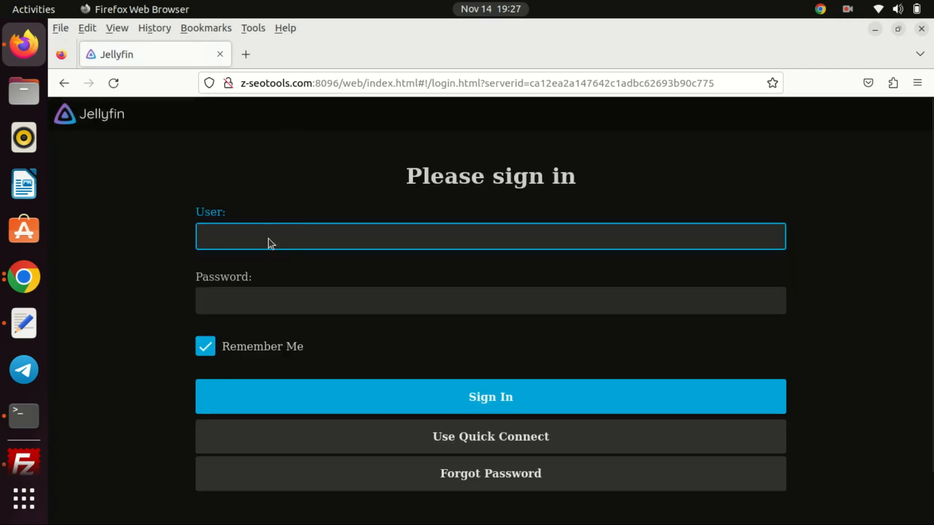
pyautogui.click(488, 235)
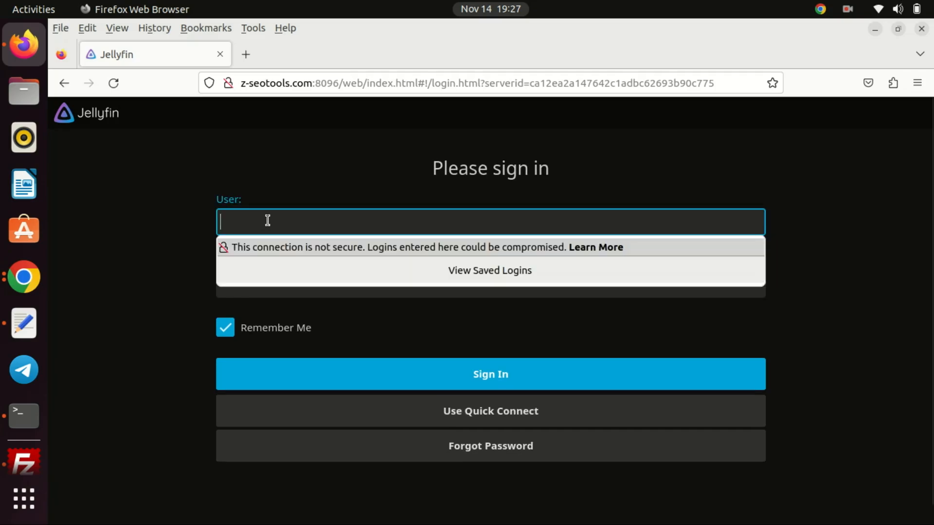
pyautogui.write('zack')
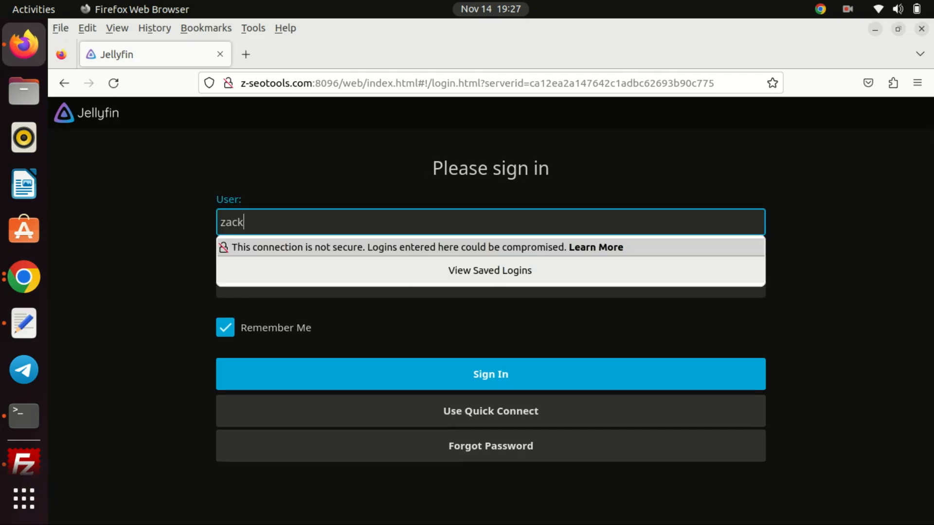
pyautogui.click(488, 284)
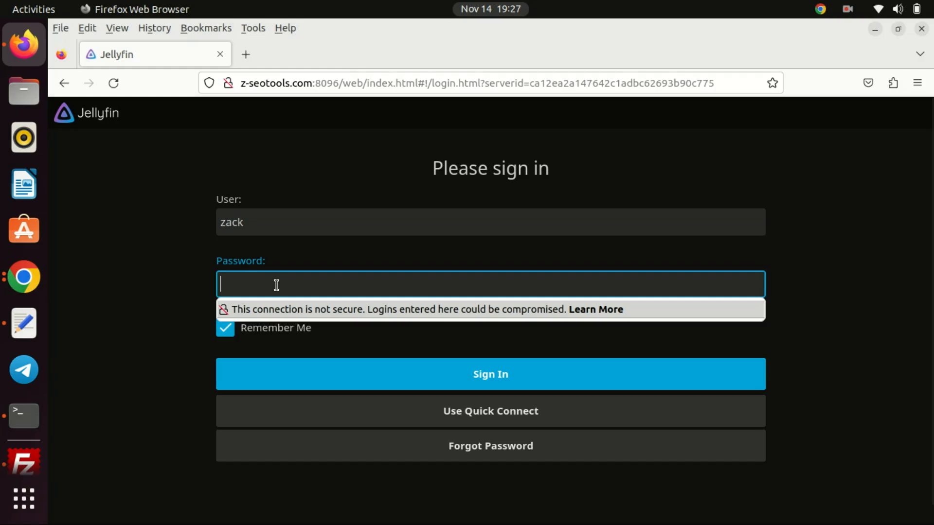